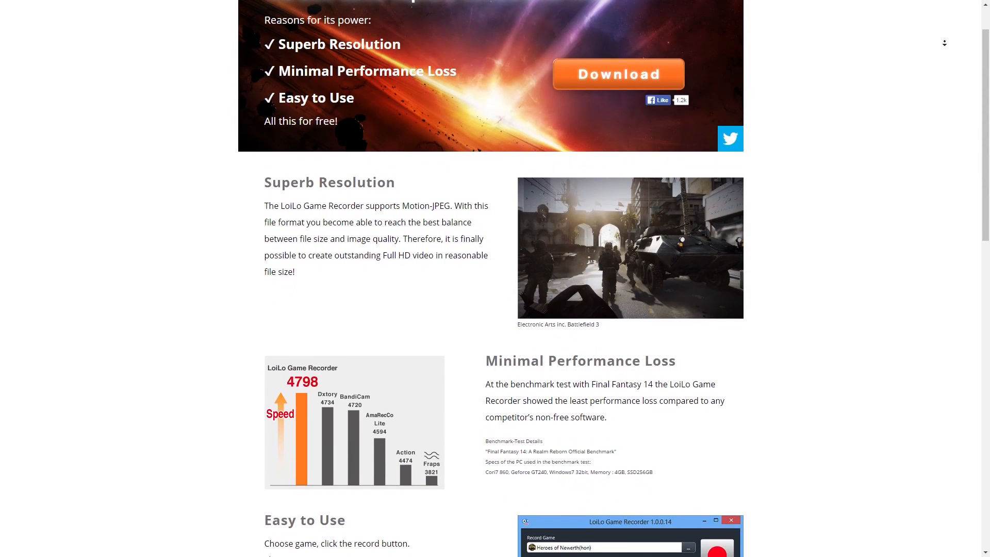
Launch LoiLo Game Recorder from its desktop shortcut, showing an empty recordings list.
scroll("down", 3)
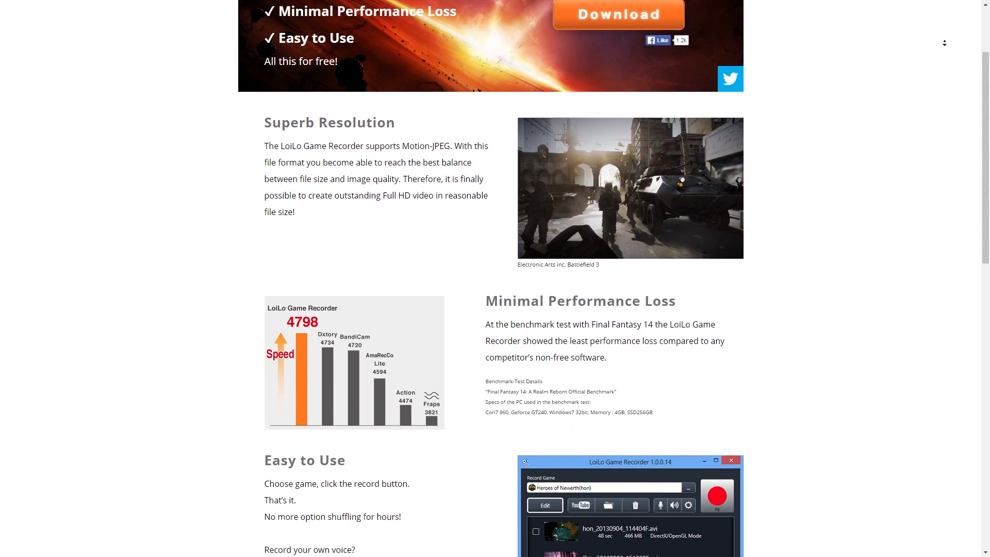
scroll("down", 3)
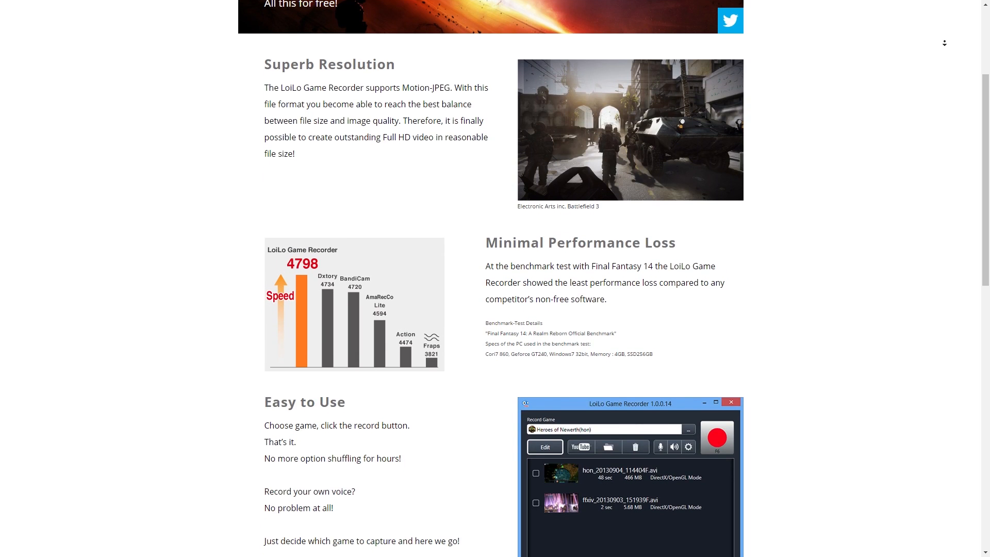
scroll("down", 3)
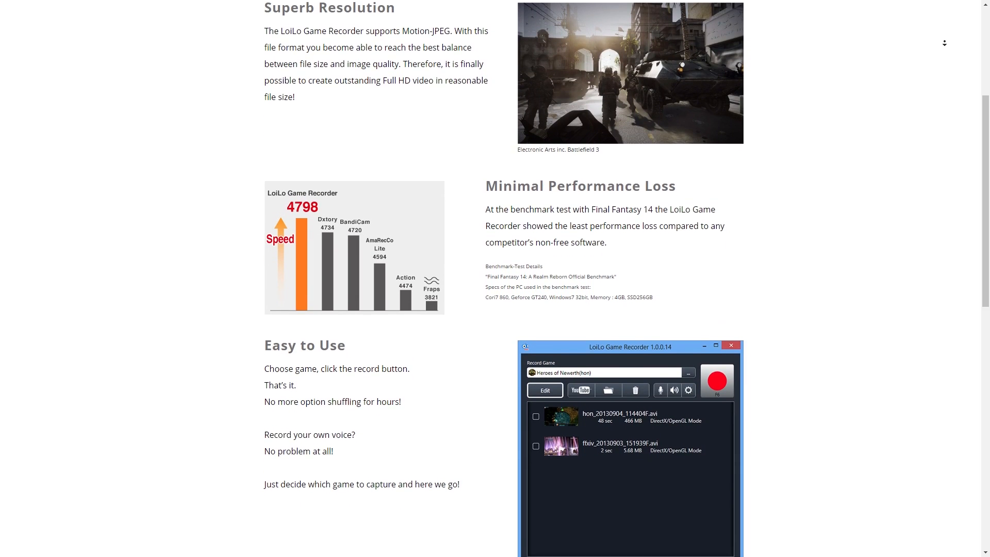
scroll("down", 3)
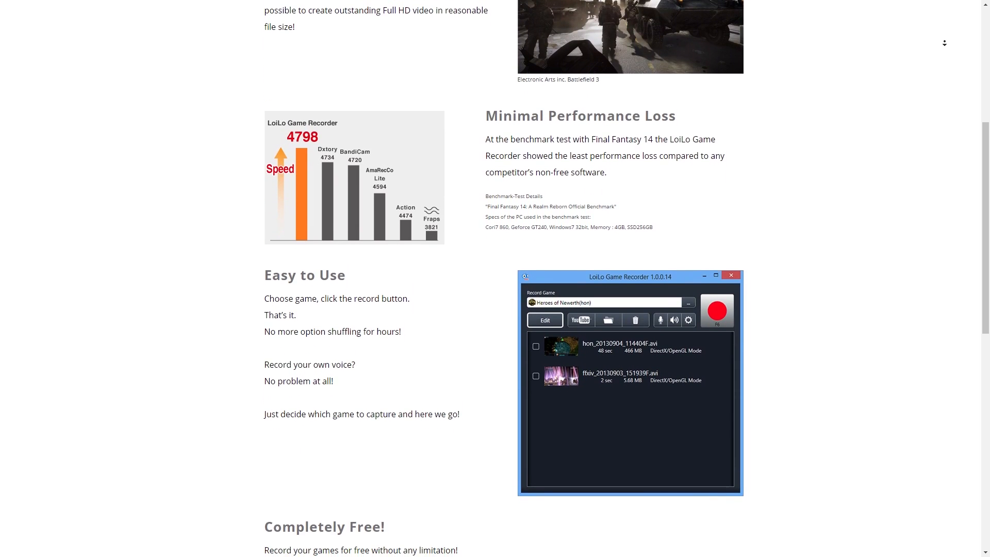
scroll("down", 3)
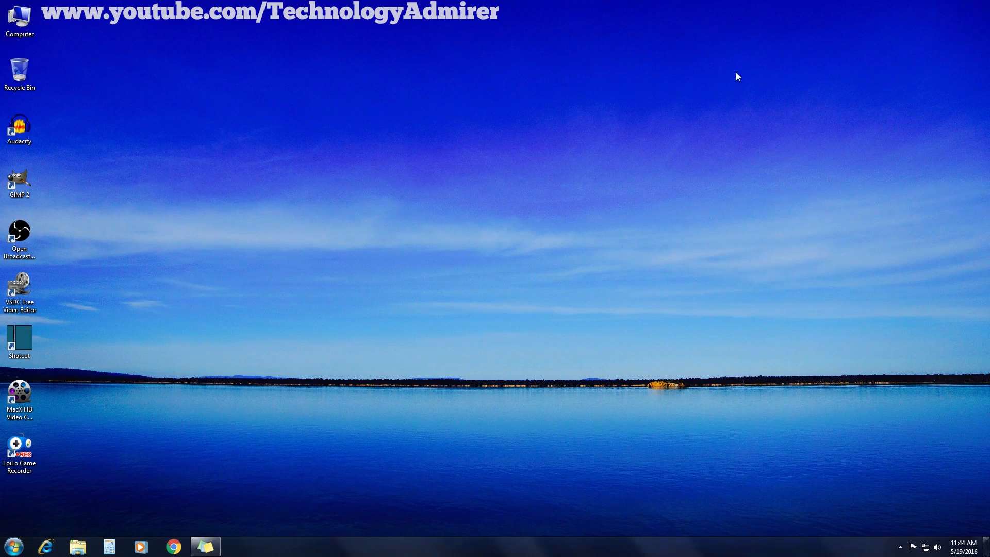
mouse_move(763, 107)
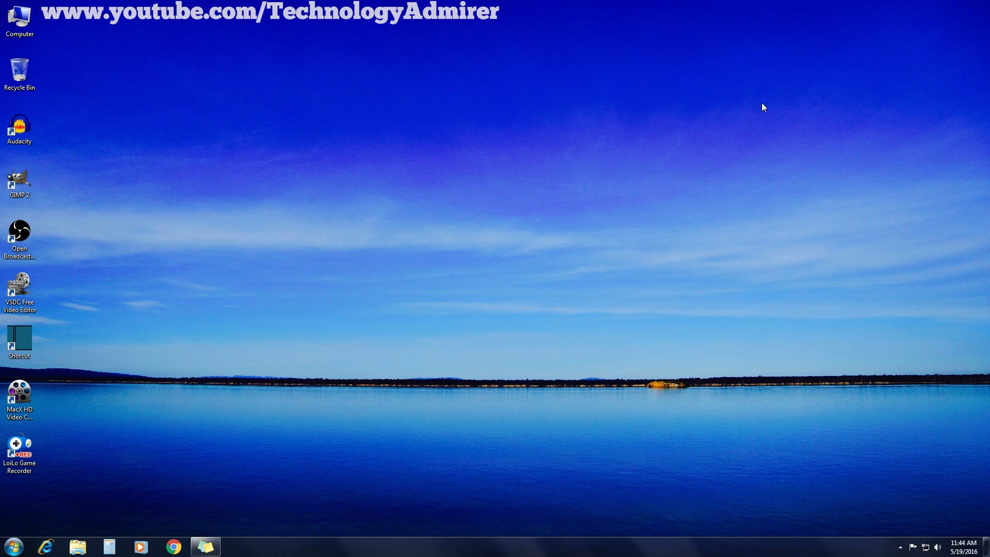
mouse_move(3, 496)
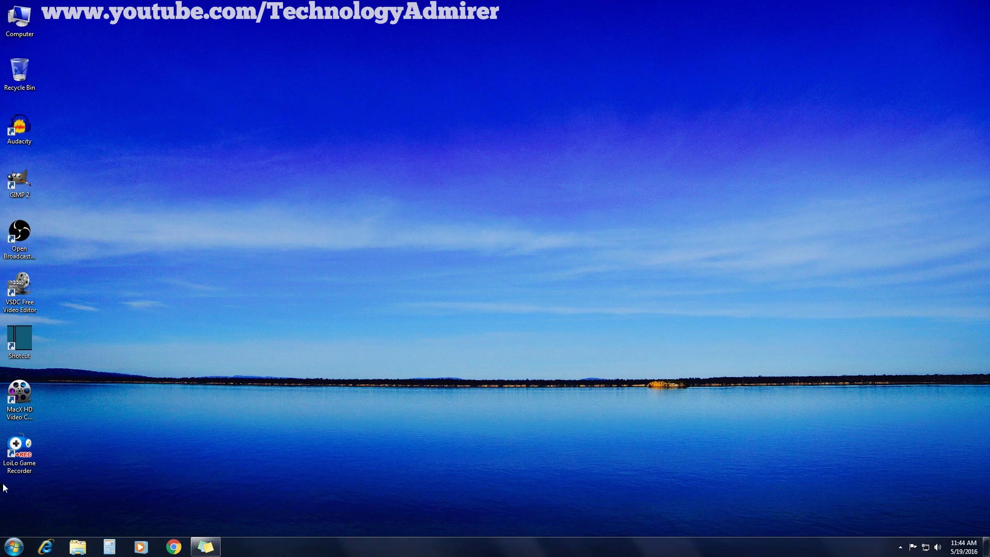
double_click(18, 446)
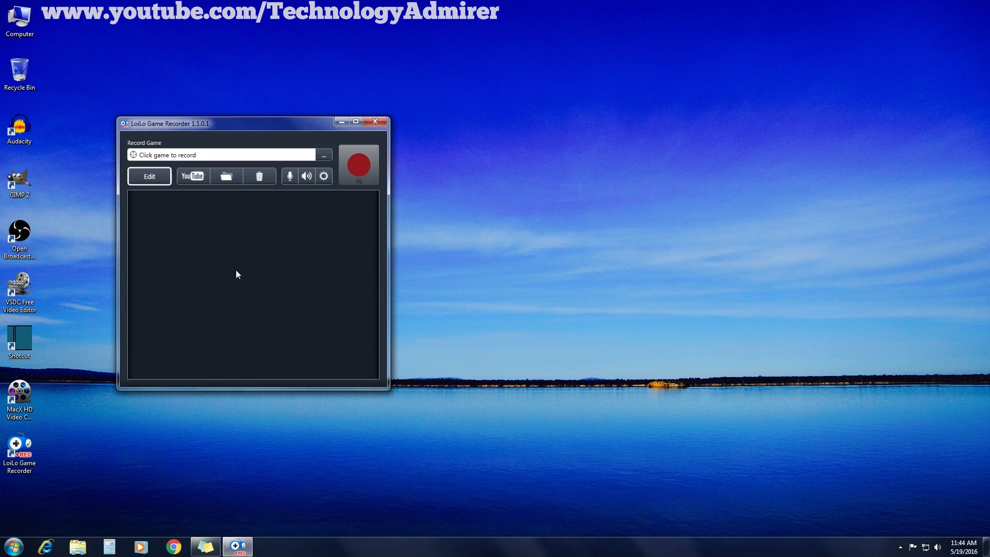
mouse_move(203, 301)
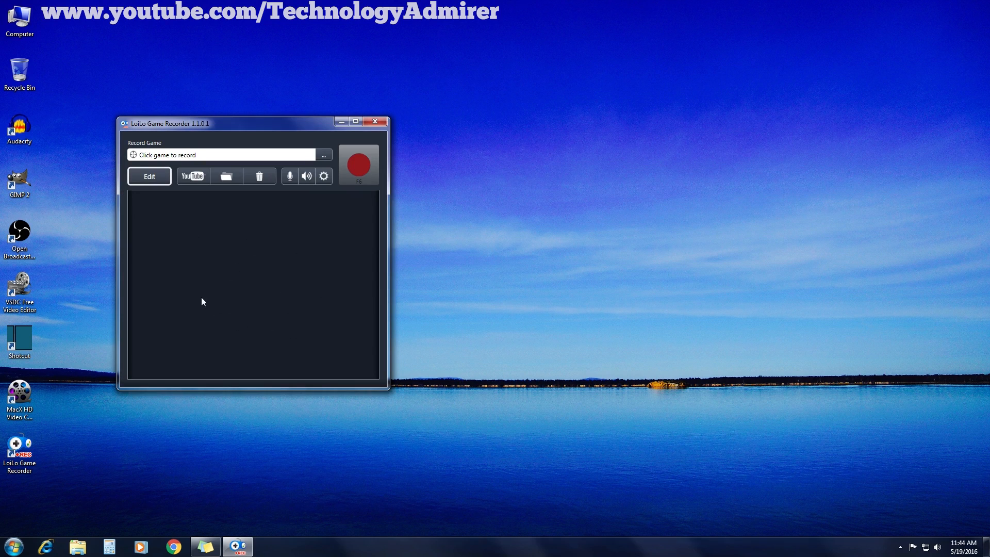
mouse_move(139, 199)
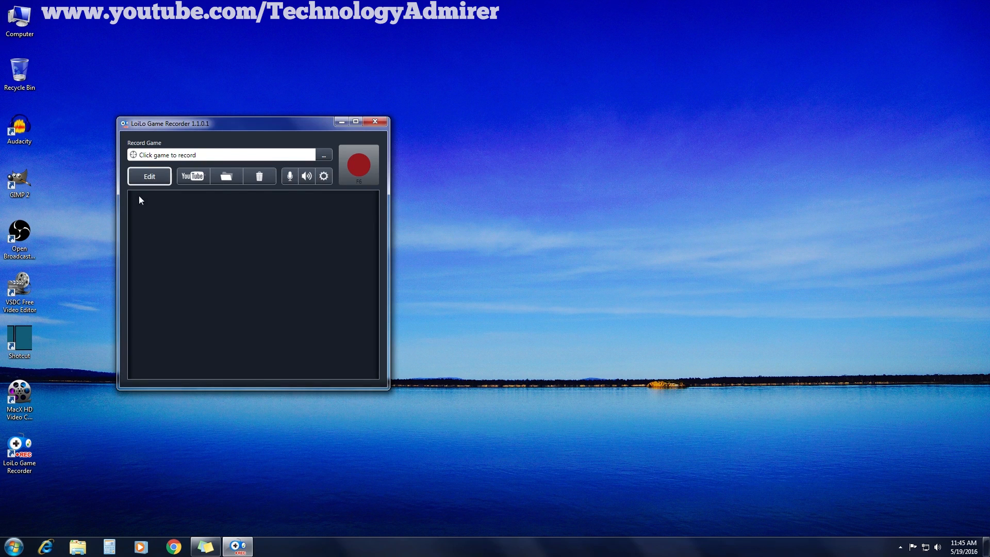
mouse_move(251, 195)
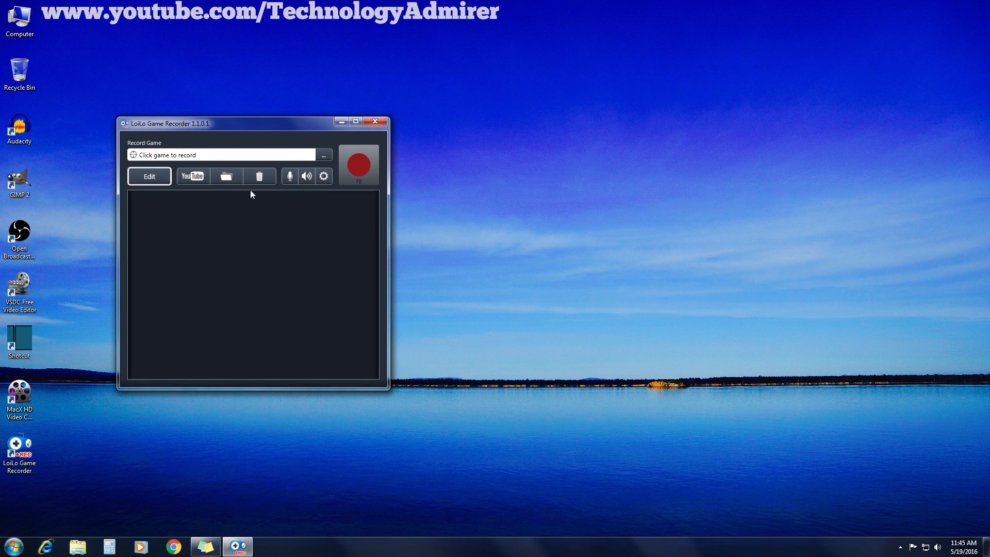
mouse_move(156, 193)
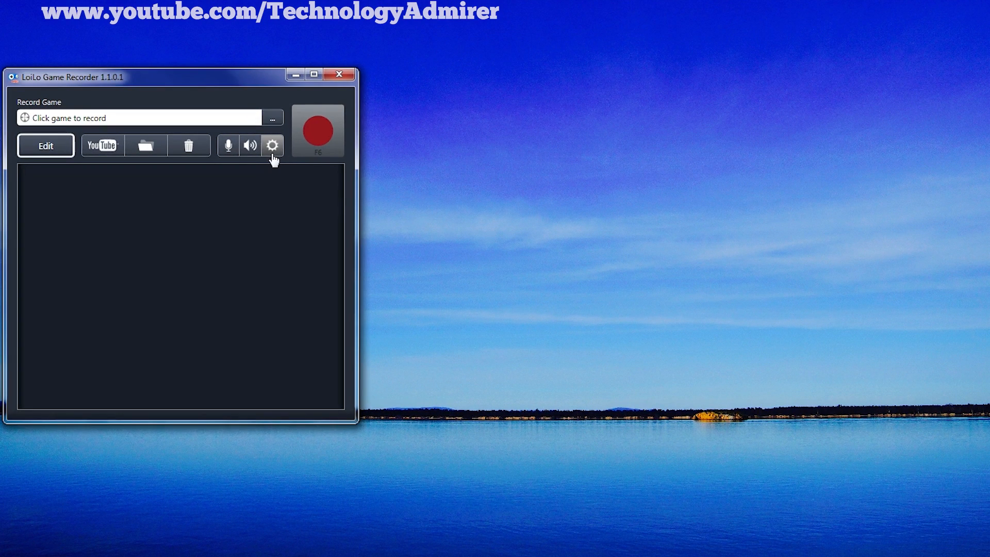
In the recorder settings, change the save folder from Videos to Desktop.
left_click(272, 146)
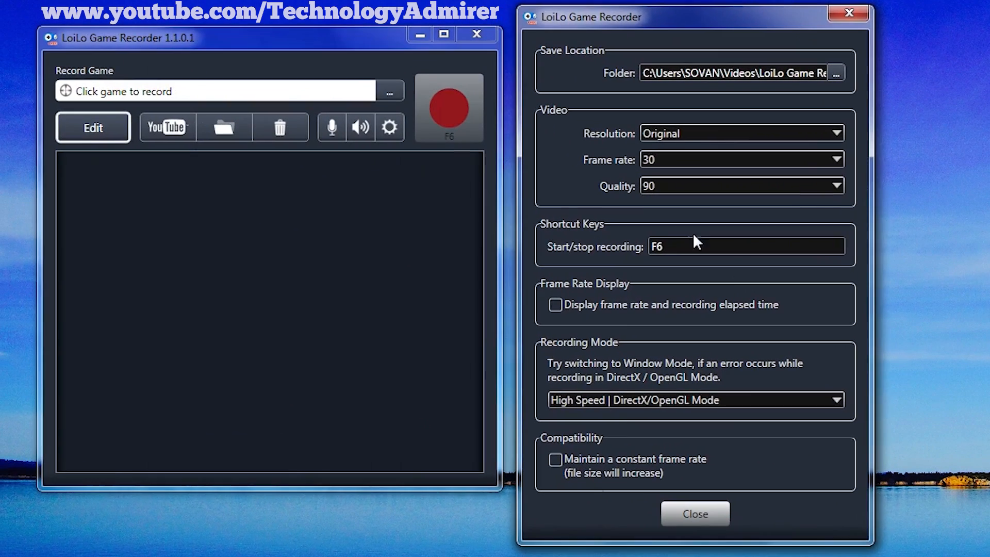
mouse_move(576, 66)
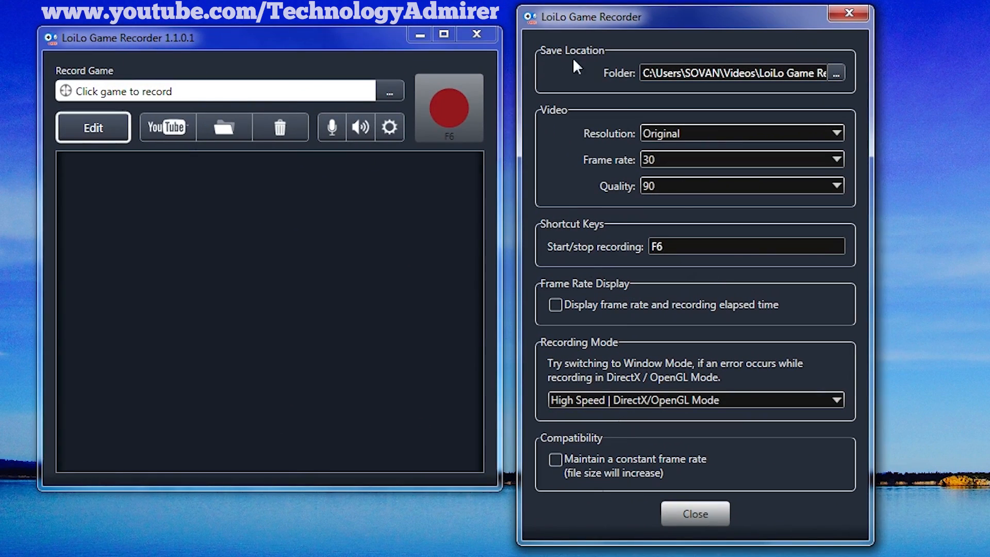
mouse_move(548, 69)
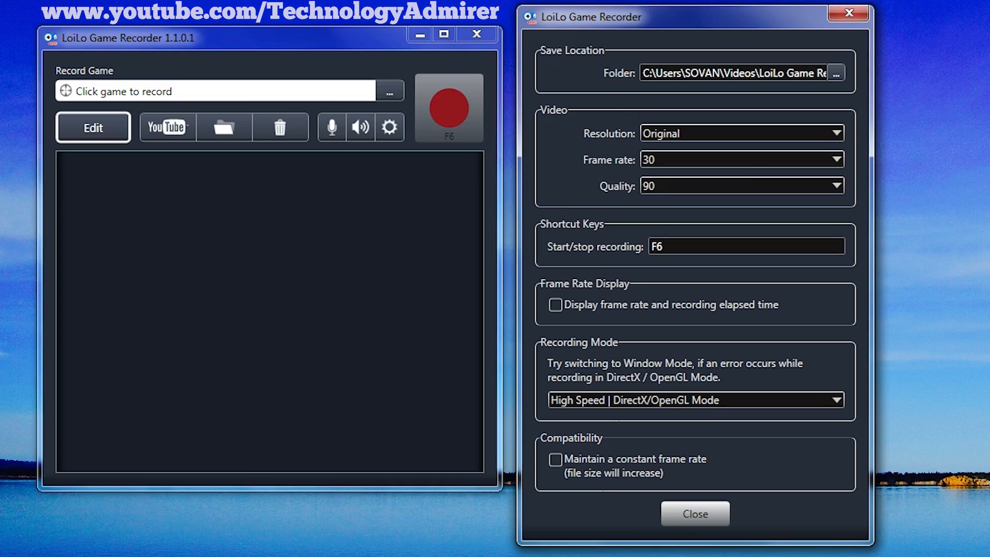
mouse_move(845, 93)
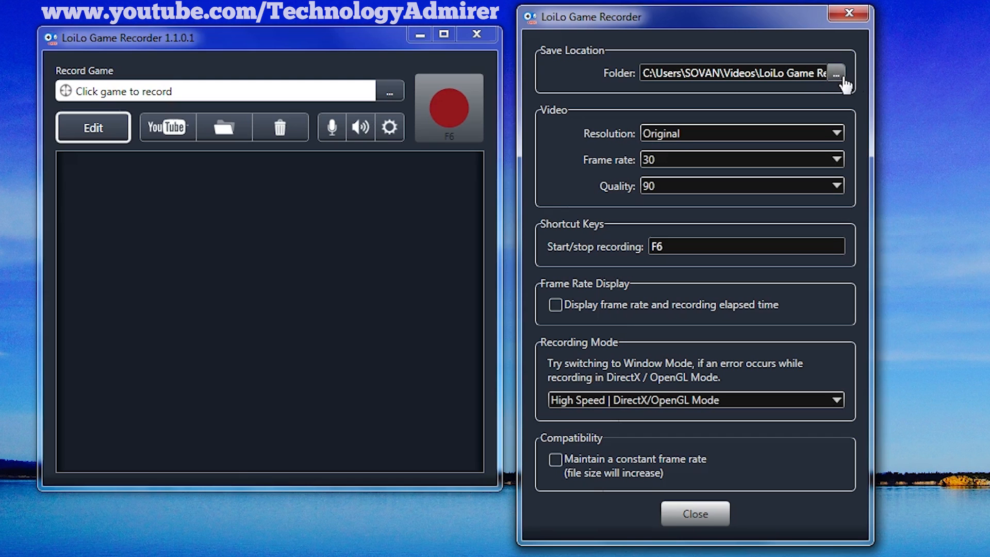
left_click(836, 73)
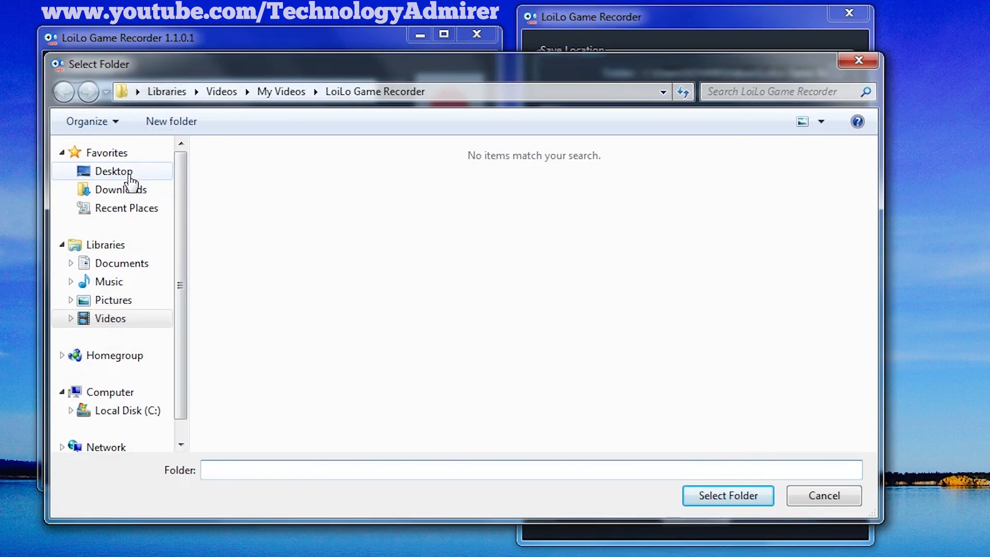
left_click(113, 170)
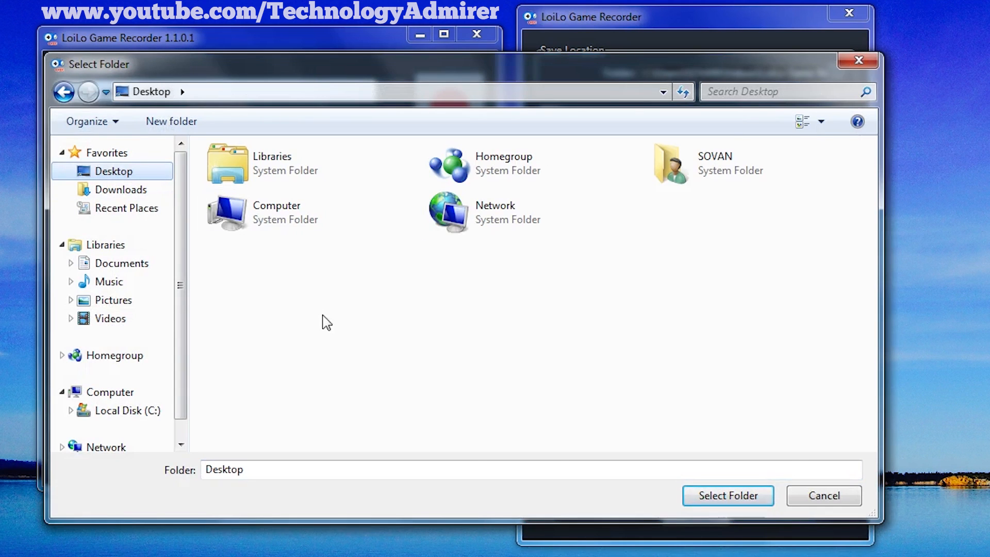
left_click(727, 495)
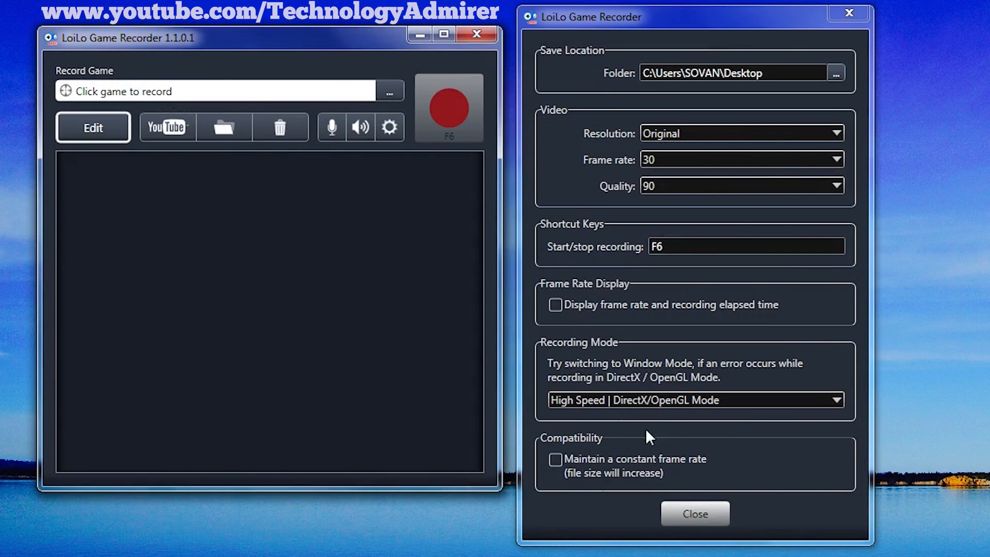
mouse_move(550, 133)
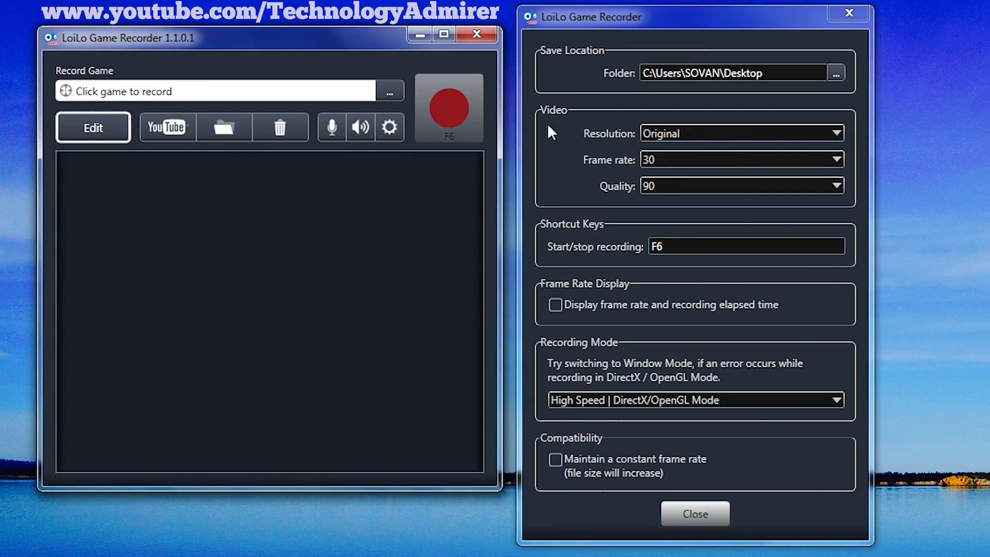
mouse_move(570, 132)
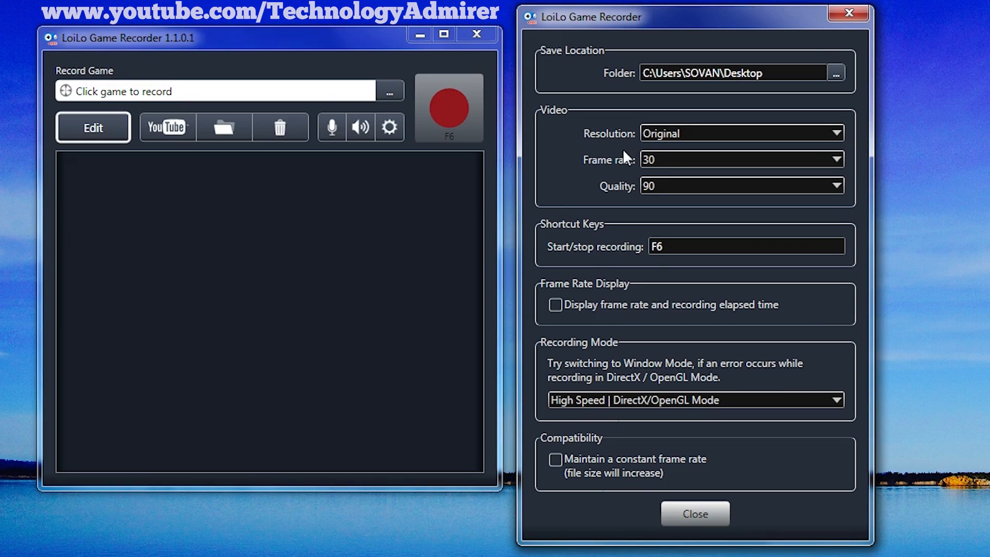
mouse_move(602, 176)
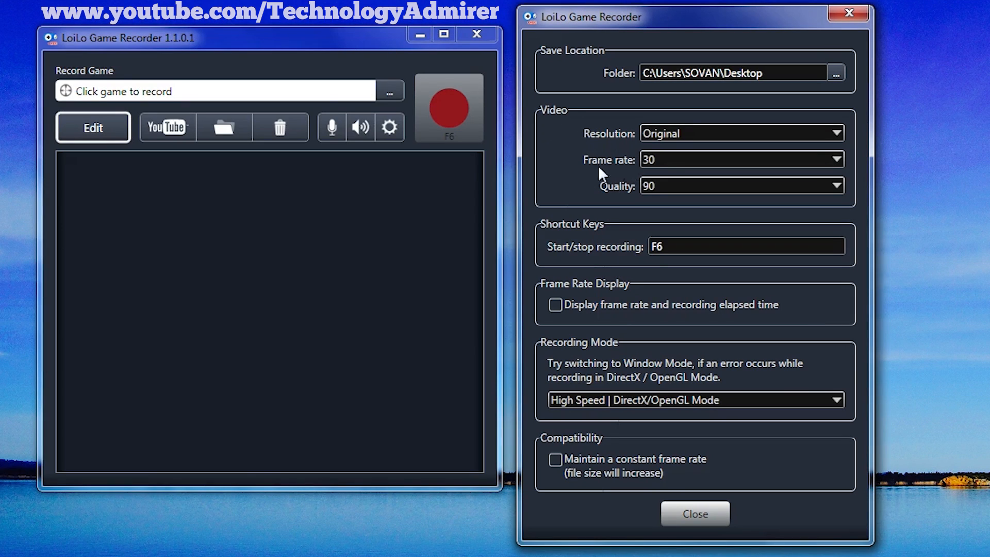
mouse_move(616, 203)
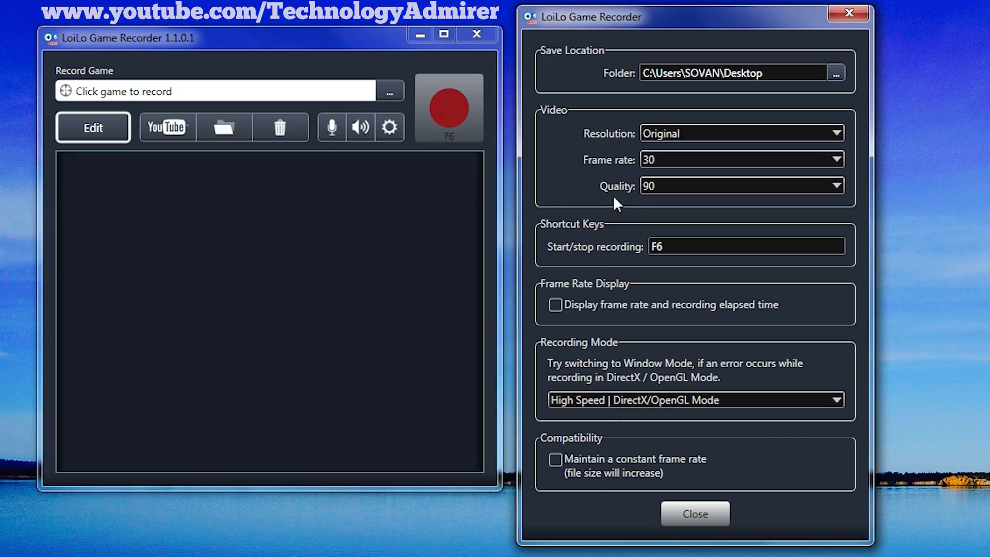
left_click(834, 133)
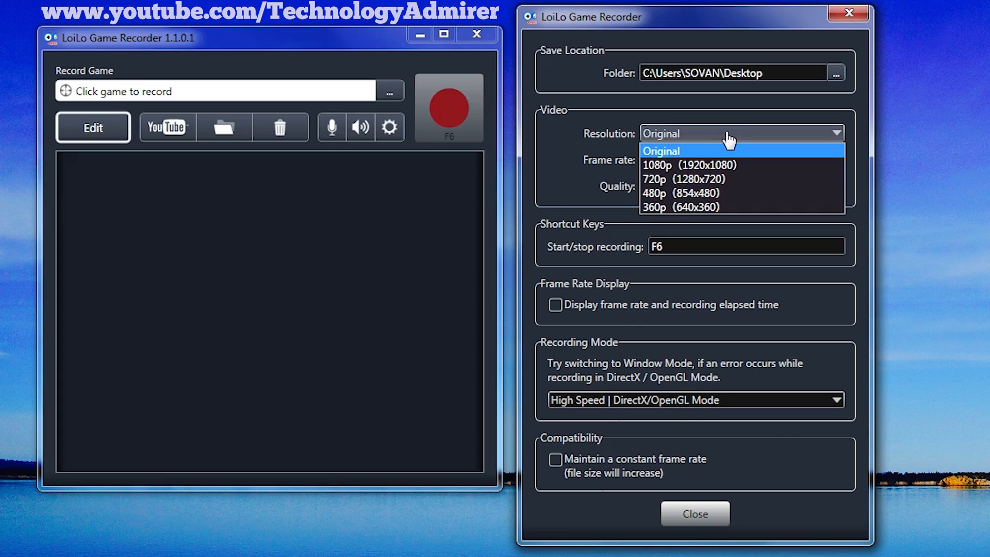
mouse_move(626, 150)
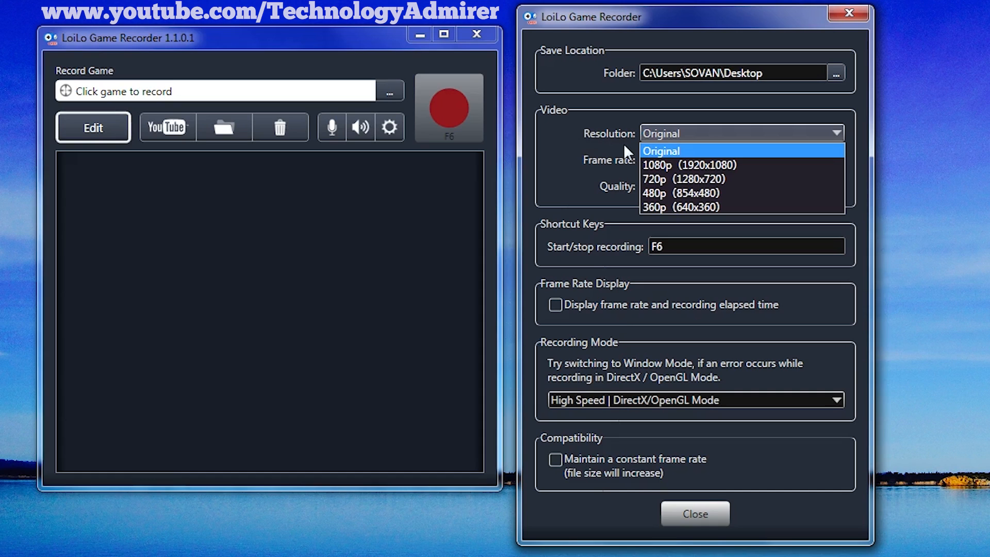
mouse_move(680, 162)
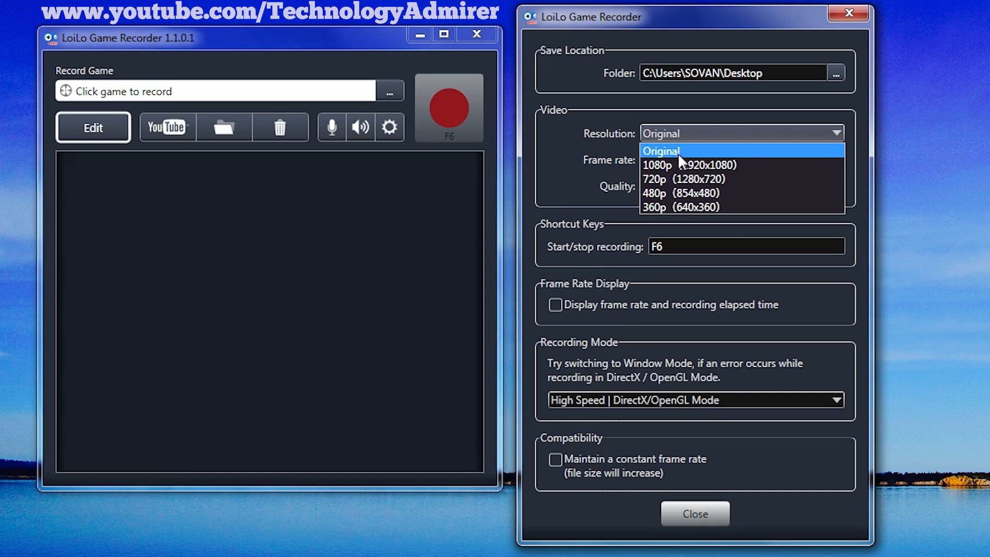
mouse_move(680, 160)
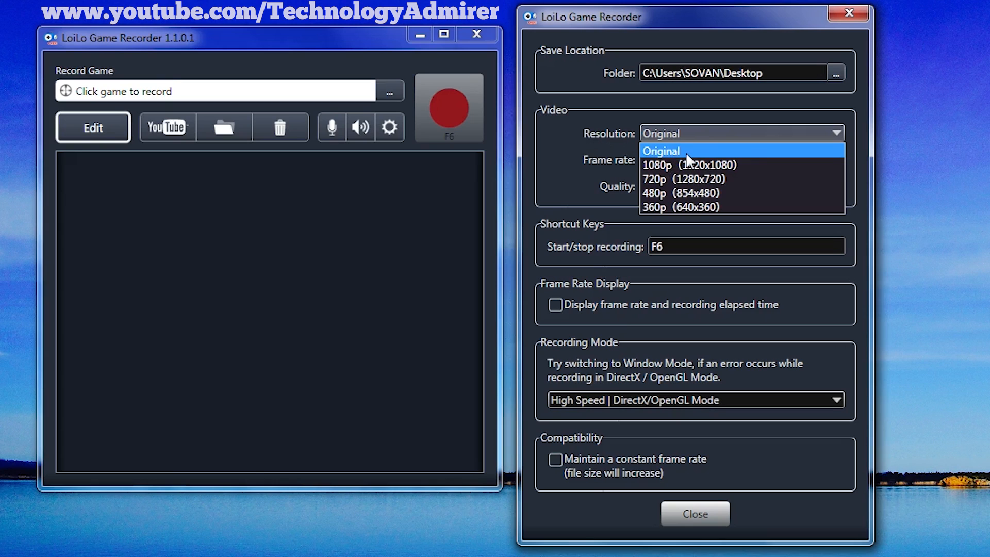
left_click(661, 151)
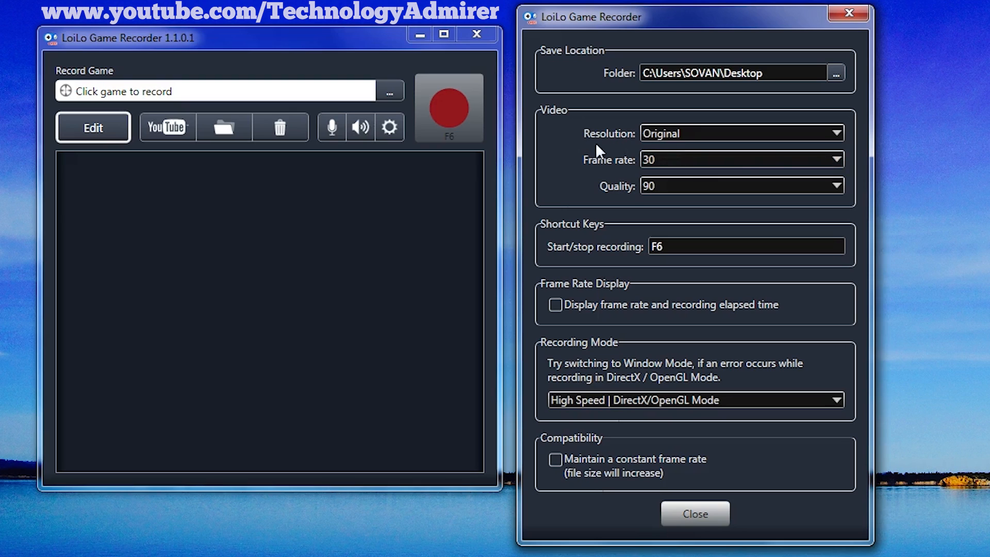
mouse_move(557, 158)
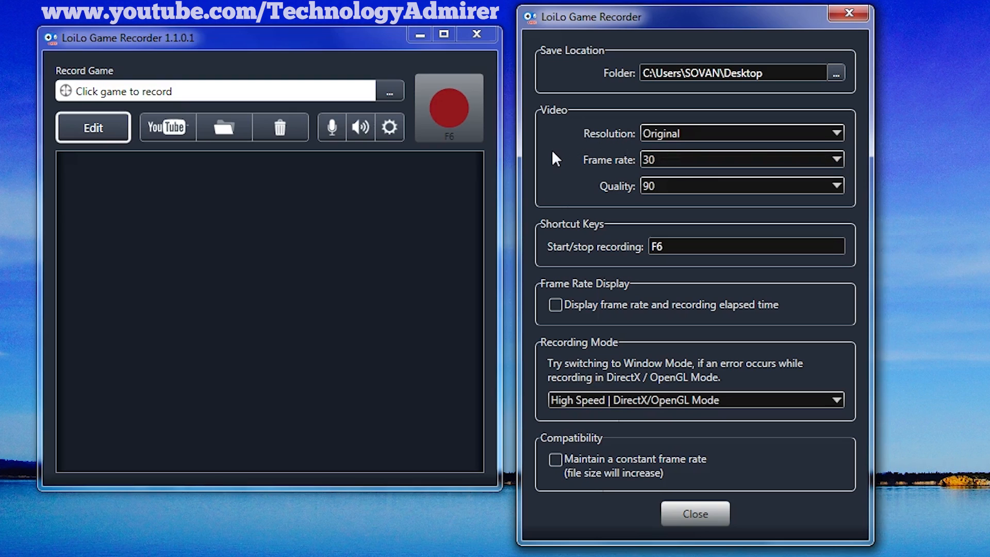
mouse_move(637, 141)
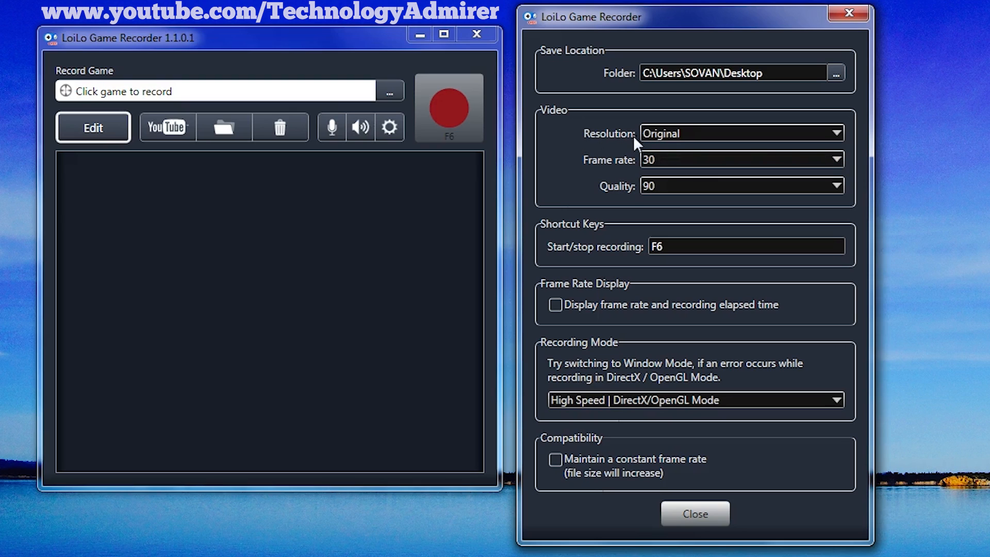
mouse_move(580, 181)
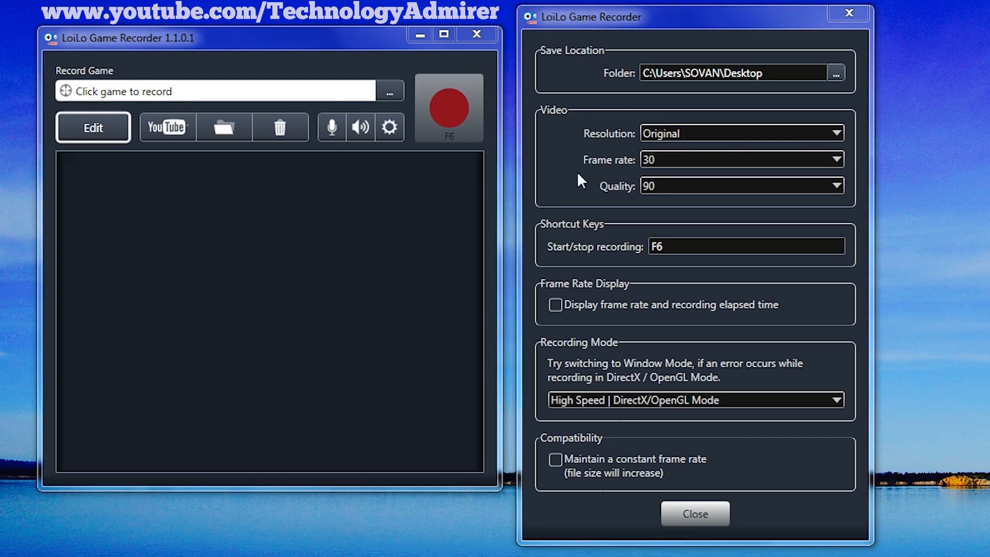
Set the video frame rate to 60 fps.
left_click(839, 159)
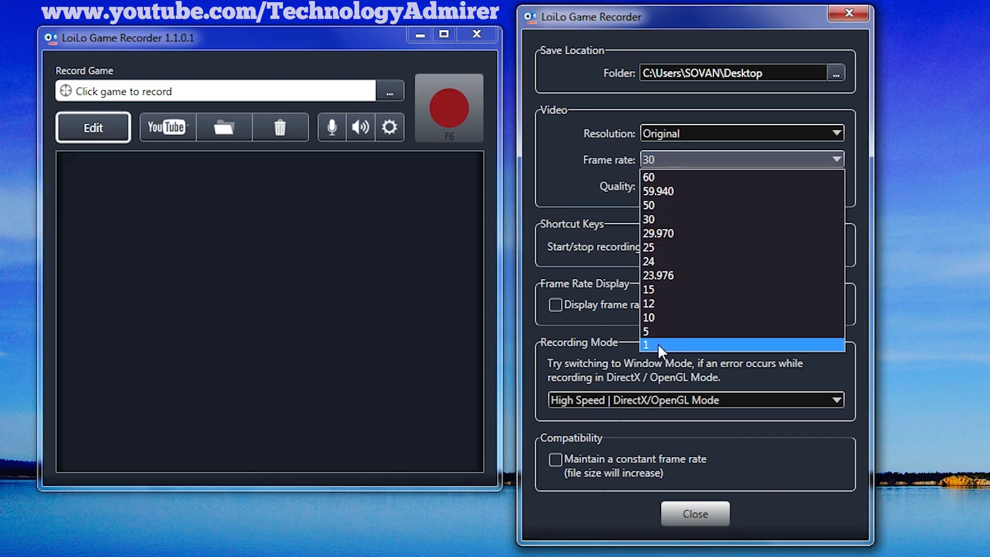
mouse_move(684, 183)
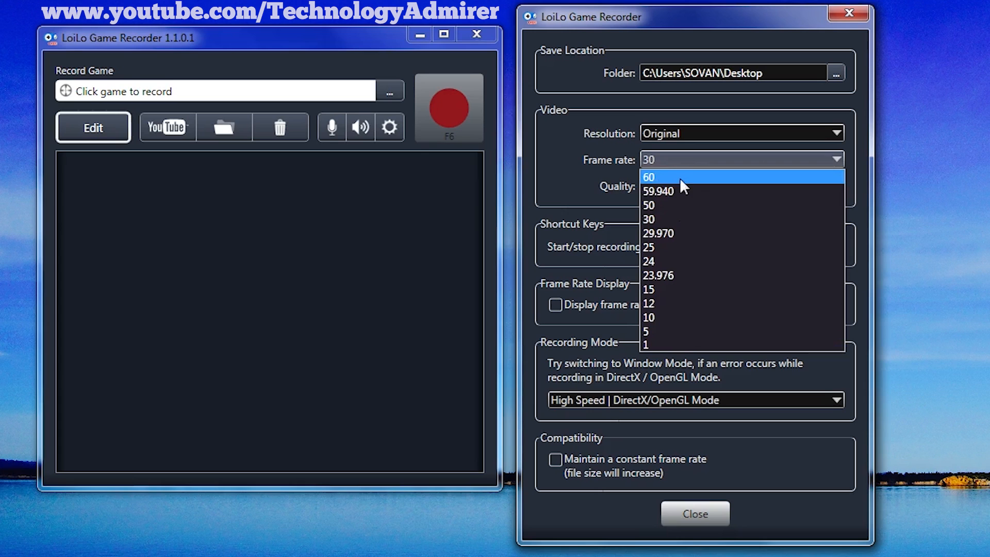
left_click(739, 185)
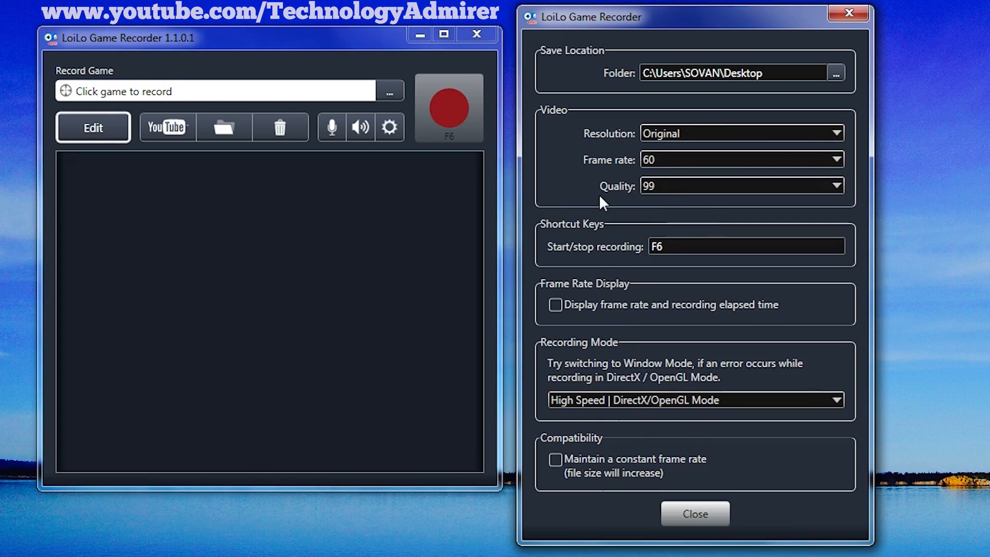
mouse_move(586, 140)
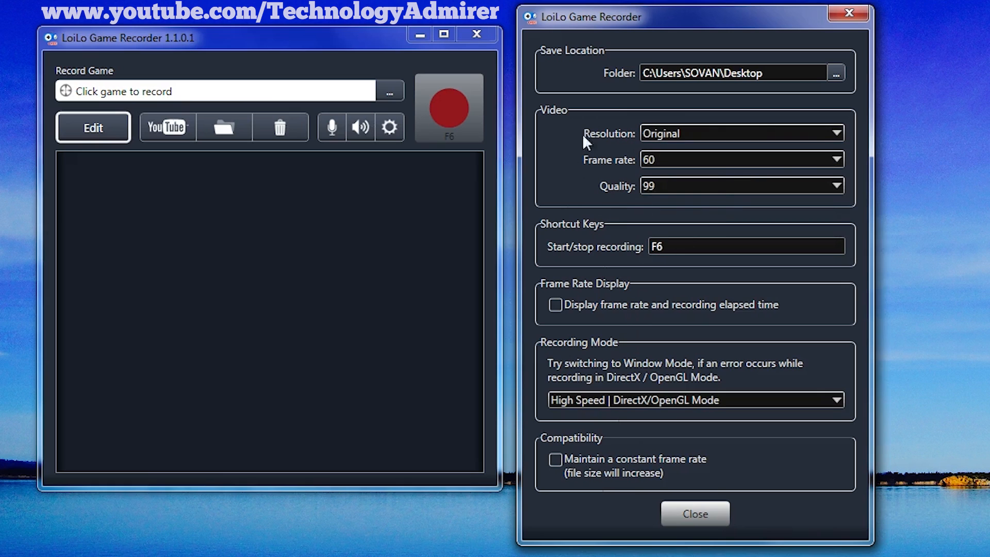
mouse_move(544, 122)
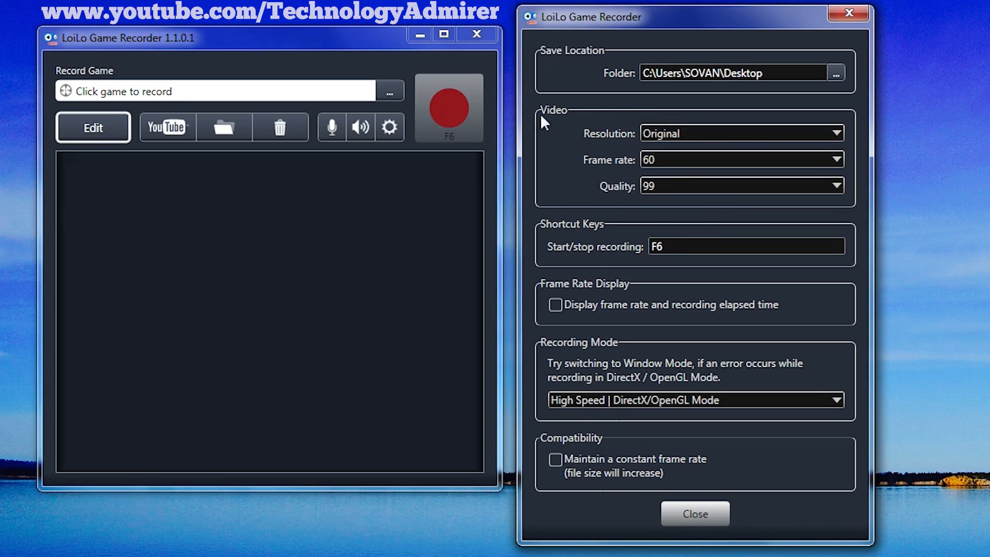
mouse_move(546, 244)
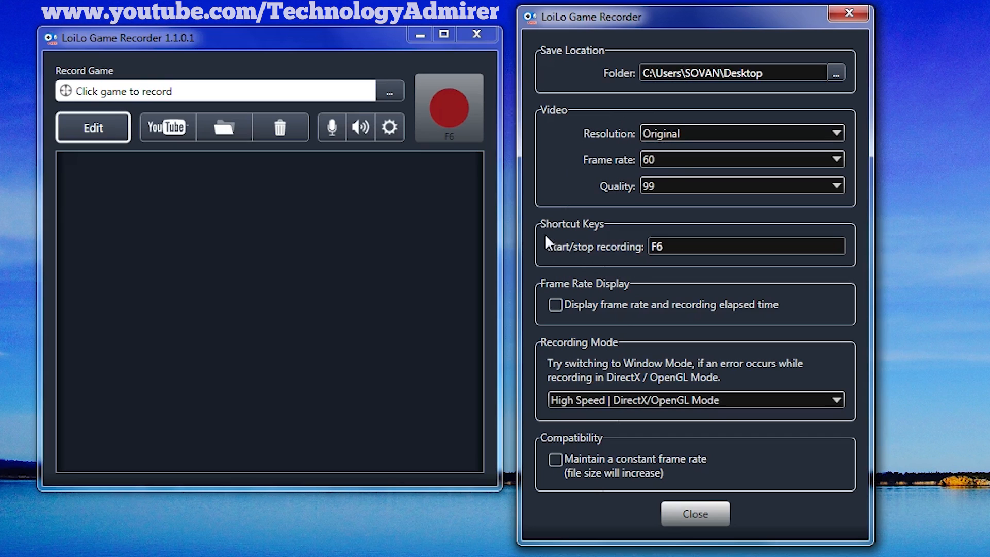
mouse_move(581, 238)
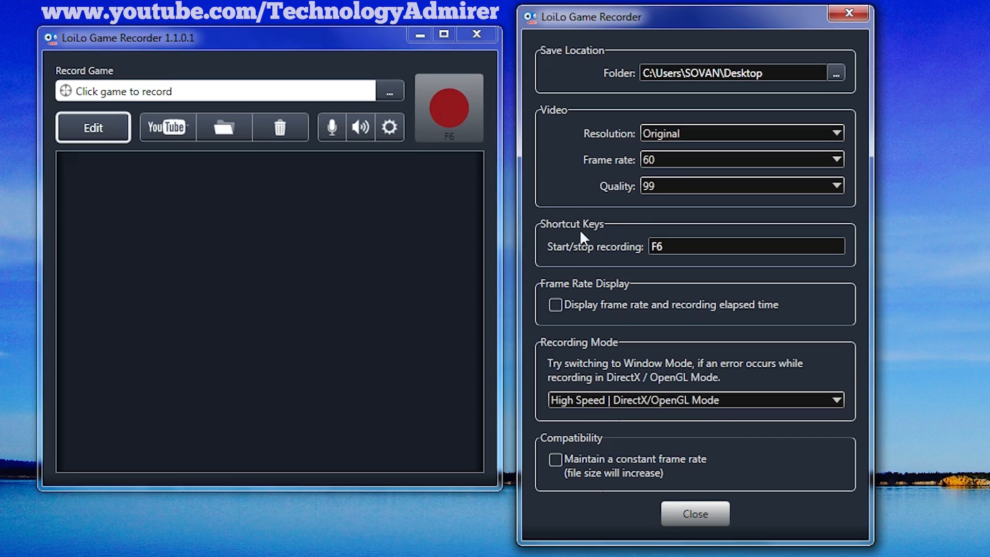
mouse_move(603, 237)
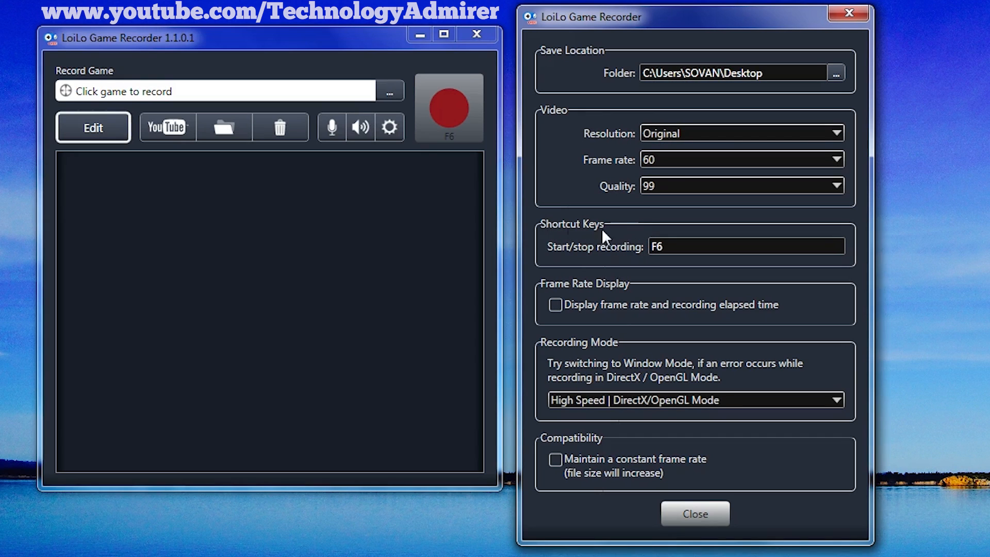
mouse_move(625, 234)
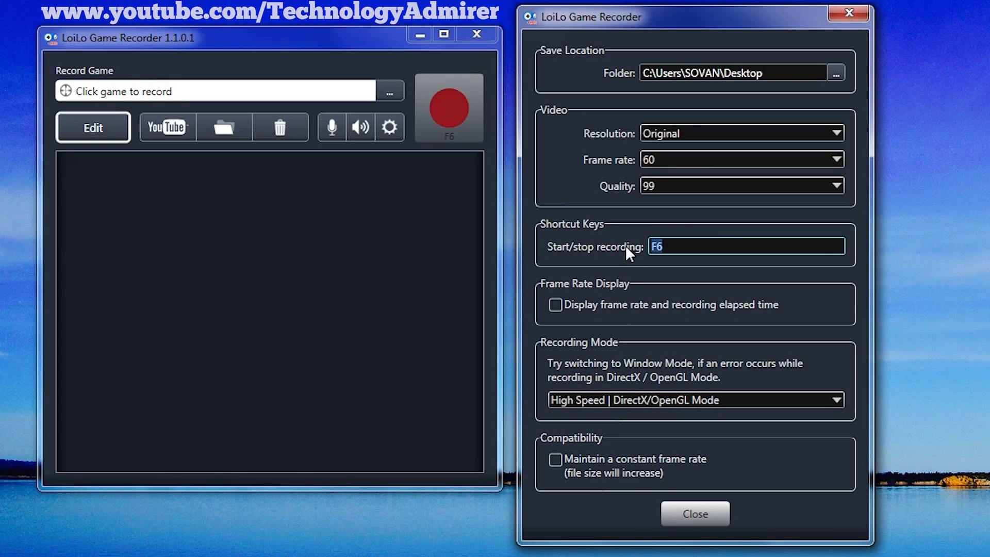
Assign NumLock as the start/stop recording hotkey instead of F6.
key("NumLock")
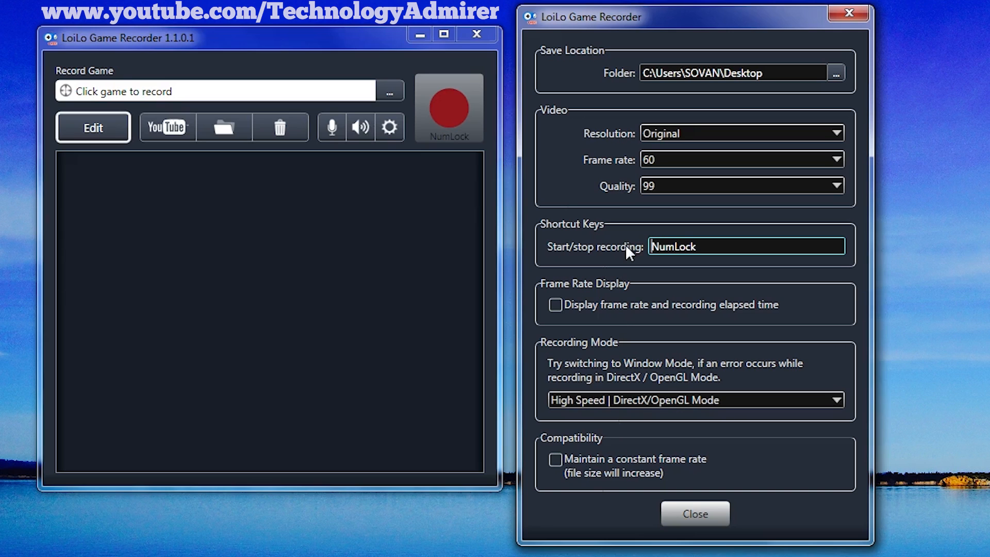
mouse_move(634, 259)
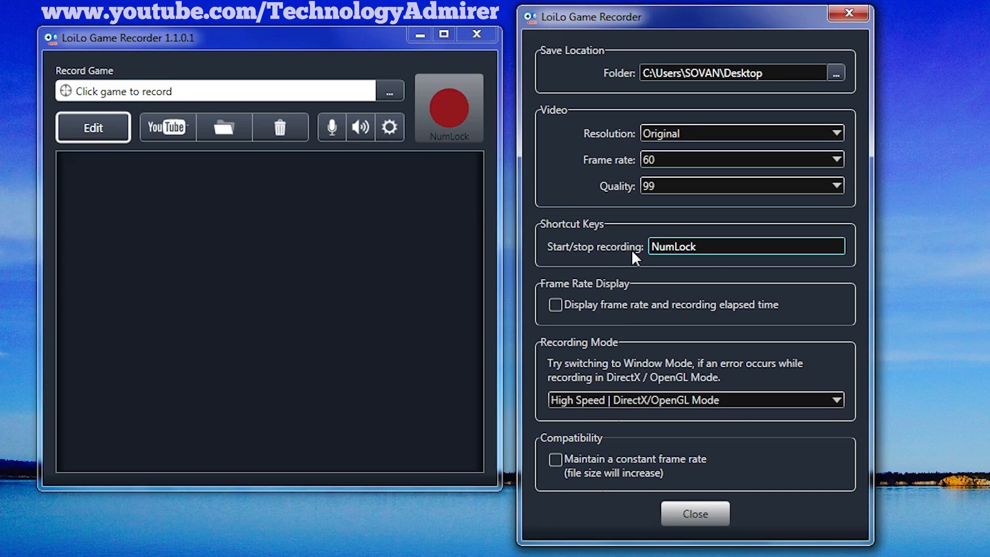
mouse_move(594, 255)
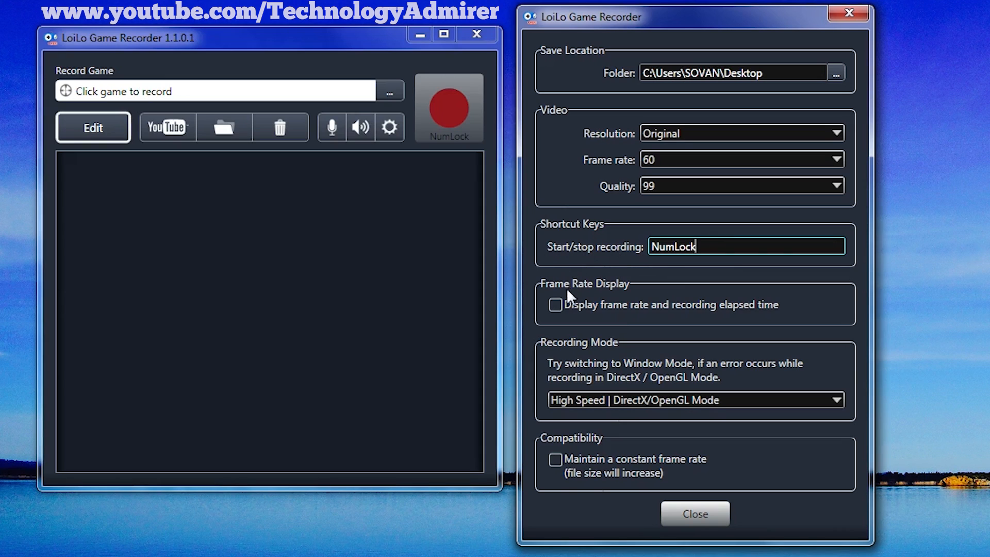
mouse_move(628, 298)
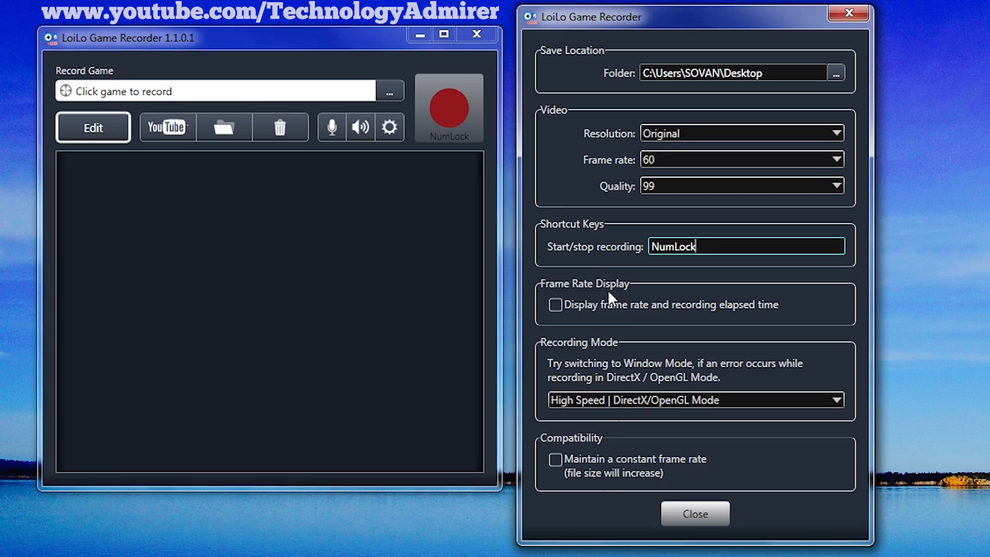
mouse_move(545, 302)
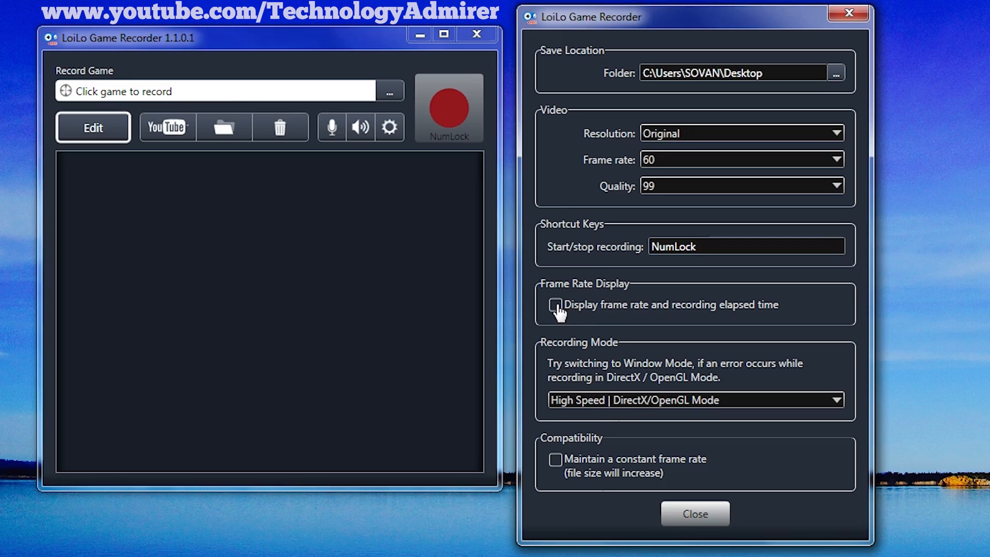
Enable the 'Display frame rate and recording elapsed time' overlay.
left_click(555, 305)
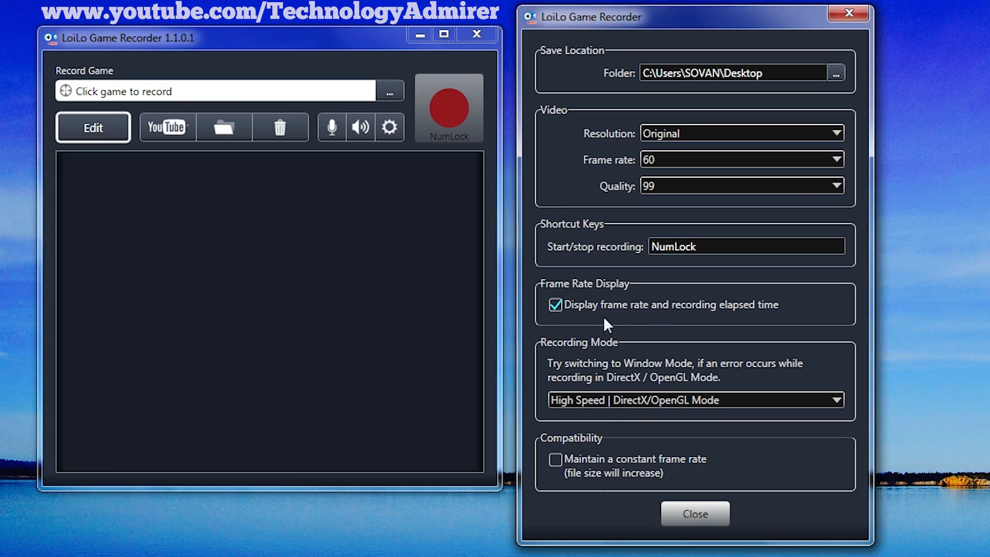
mouse_move(622, 322)
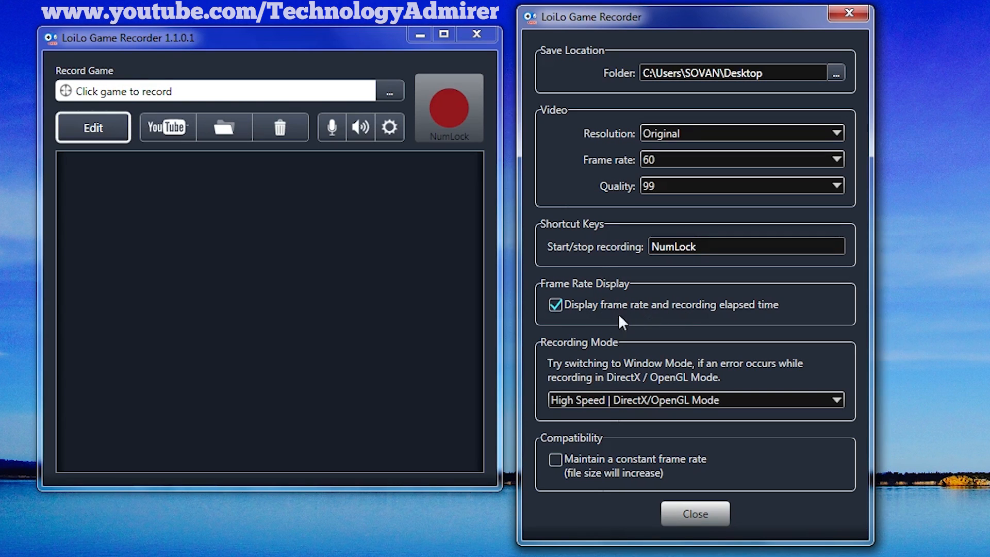
mouse_move(643, 318)
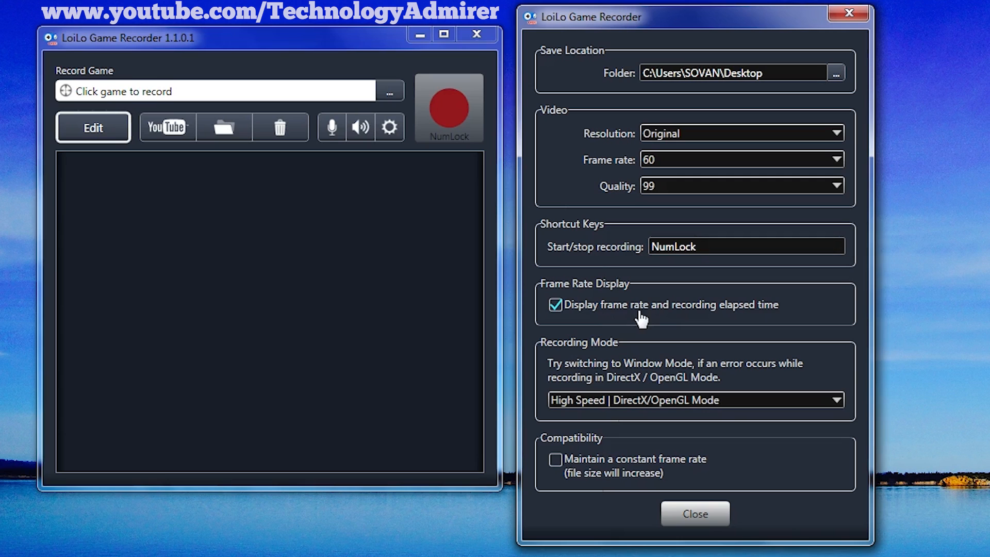
mouse_move(603, 325)
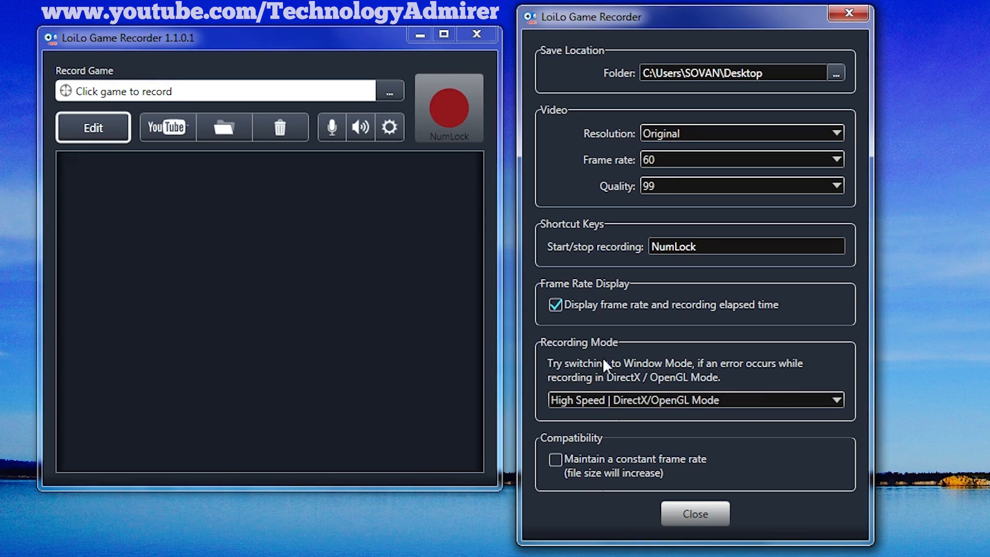
mouse_move(568, 366)
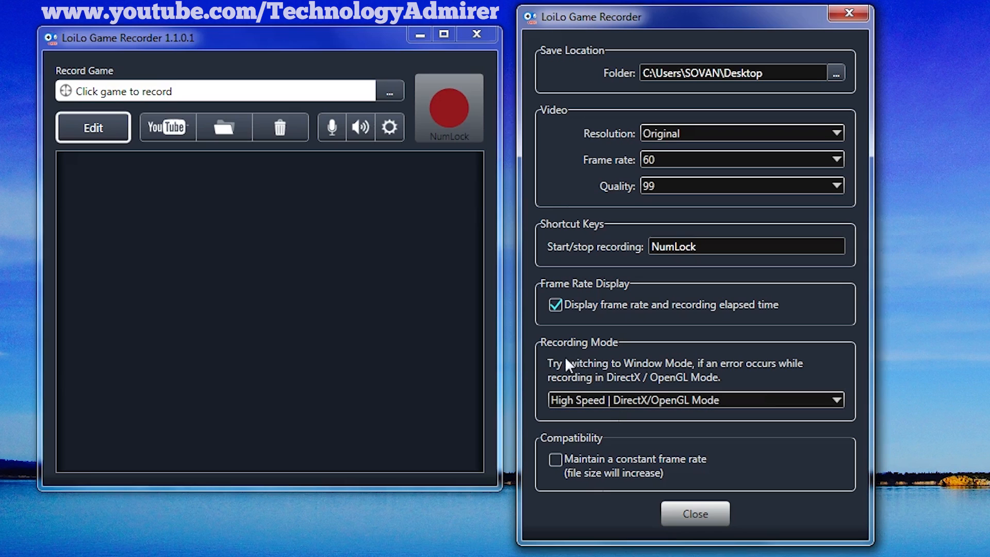
mouse_move(548, 360)
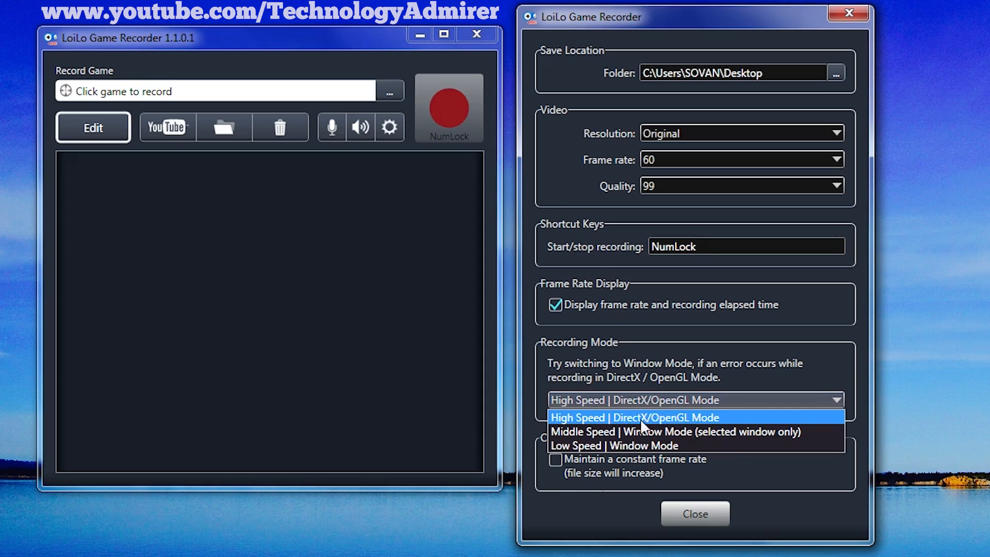
mouse_move(584, 428)
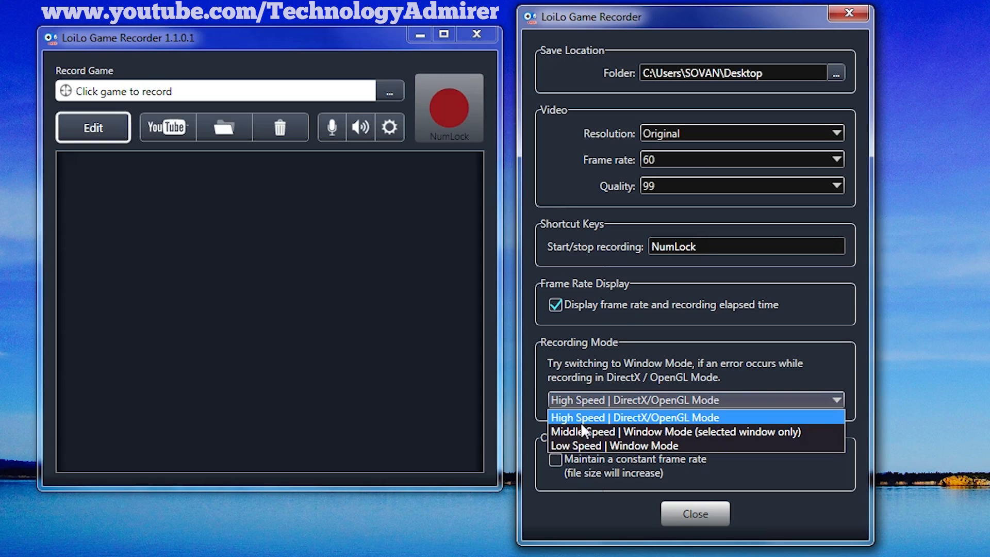
mouse_move(590, 431)
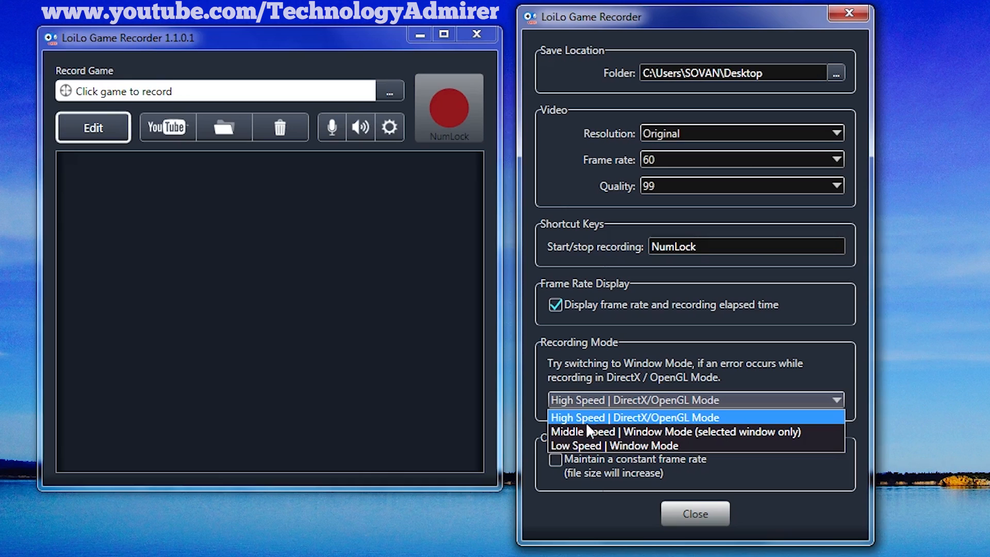
Keep Recording Mode on High Speed | DirectX/OpenGL Mode.
left_click(638, 418)
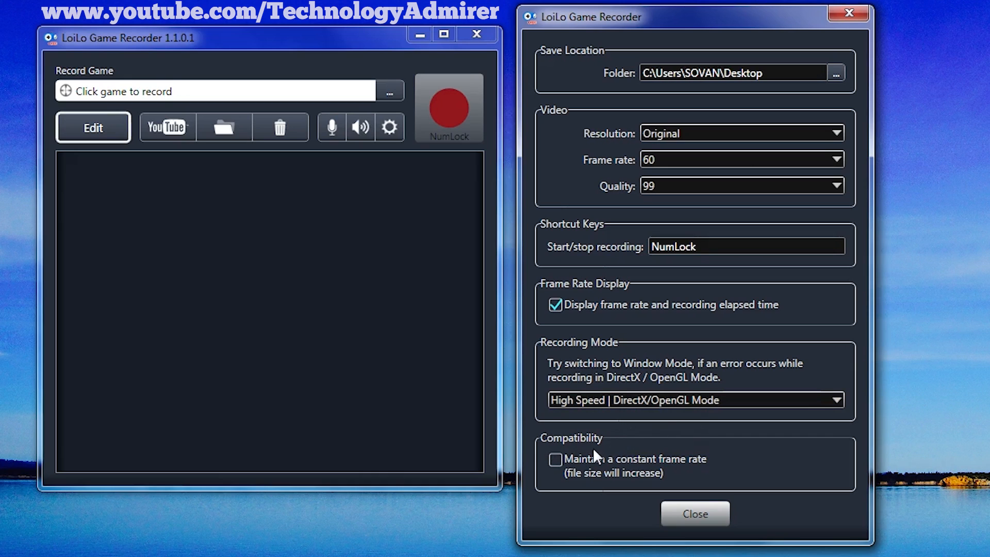
mouse_move(565, 481)
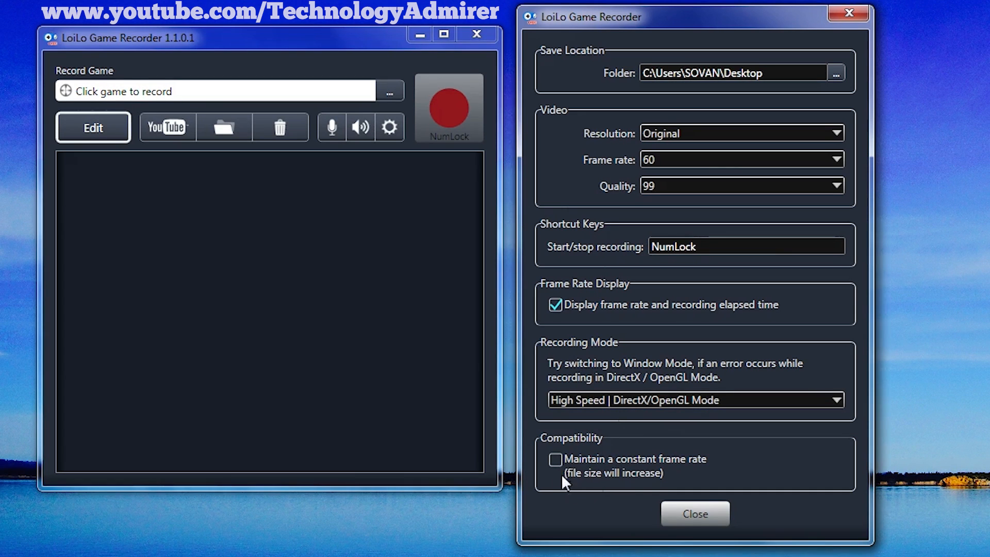
Close settings and tick Record Your Voice using the Realtek microphone.
left_click(694, 513)
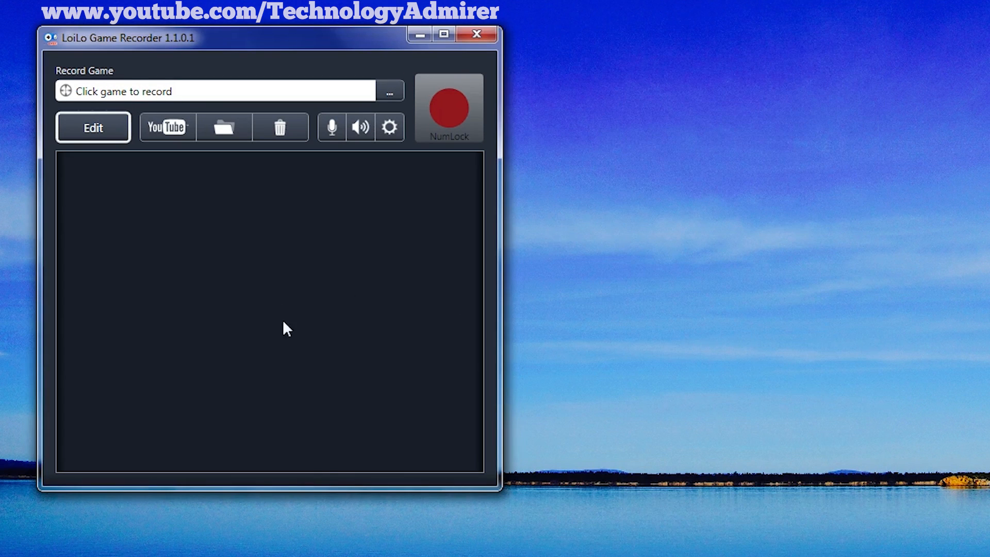
mouse_move(318, 322)
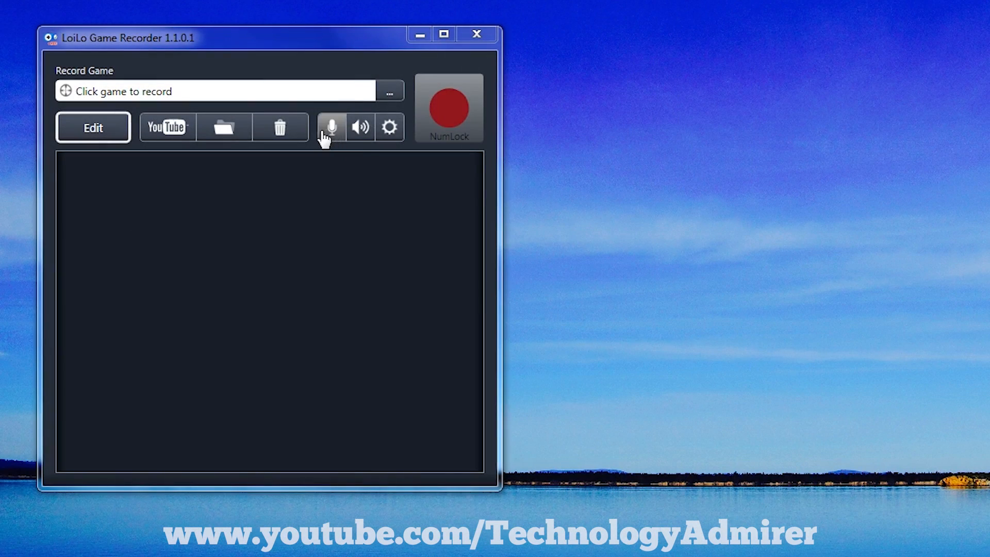
left_click(330, 127)
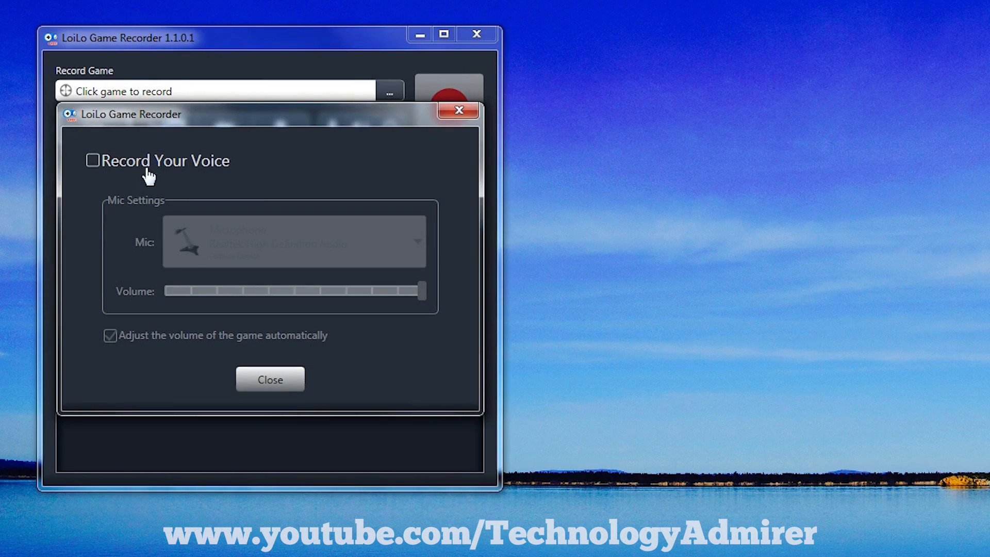
left_click(92, 160)
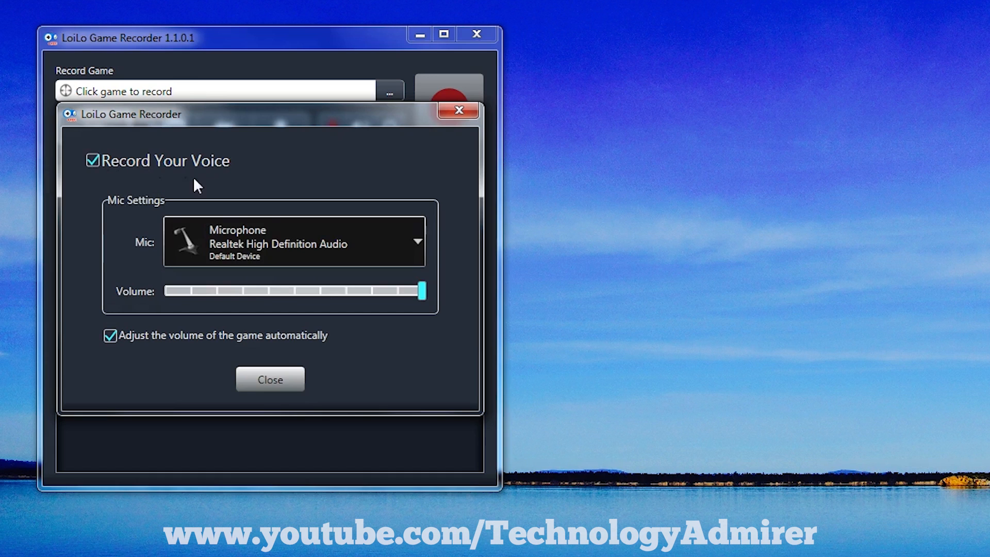
mouse_move(162, 185)
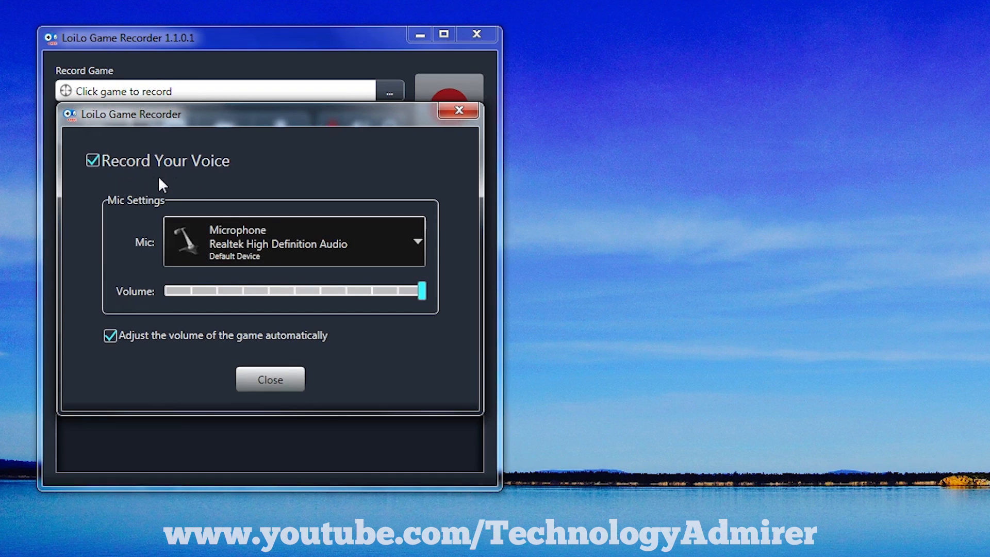
mouse_move(316, 280)
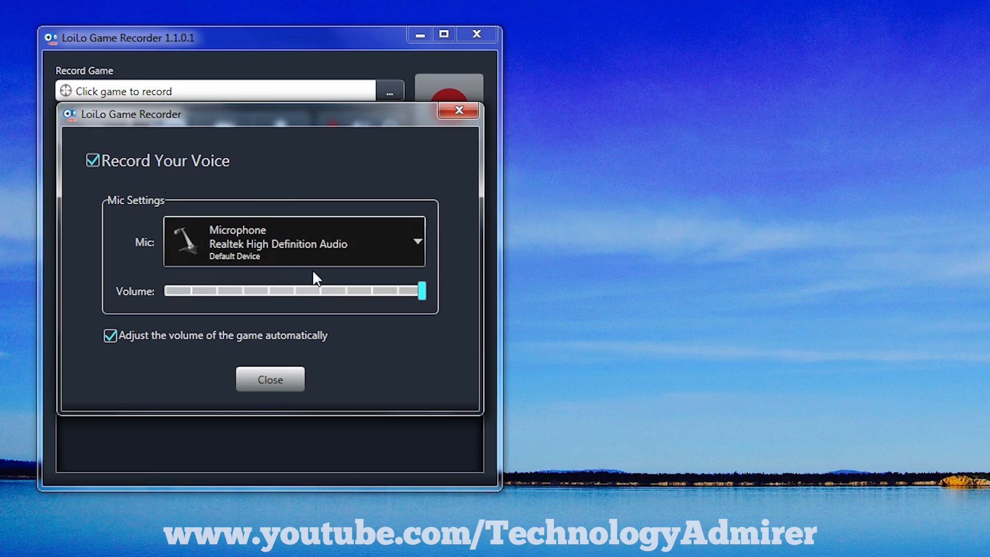
mouse_move(458, 328)
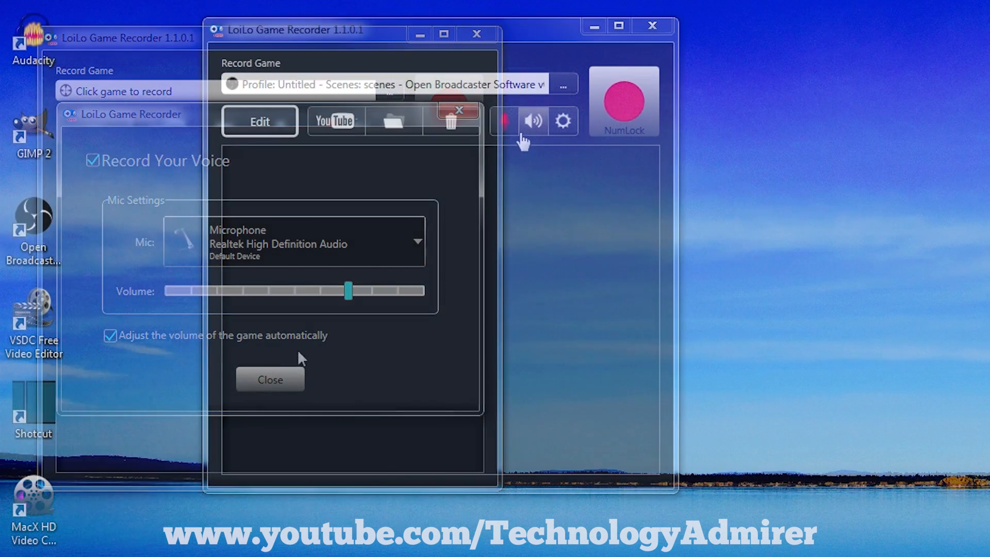
left_click(270, 379)
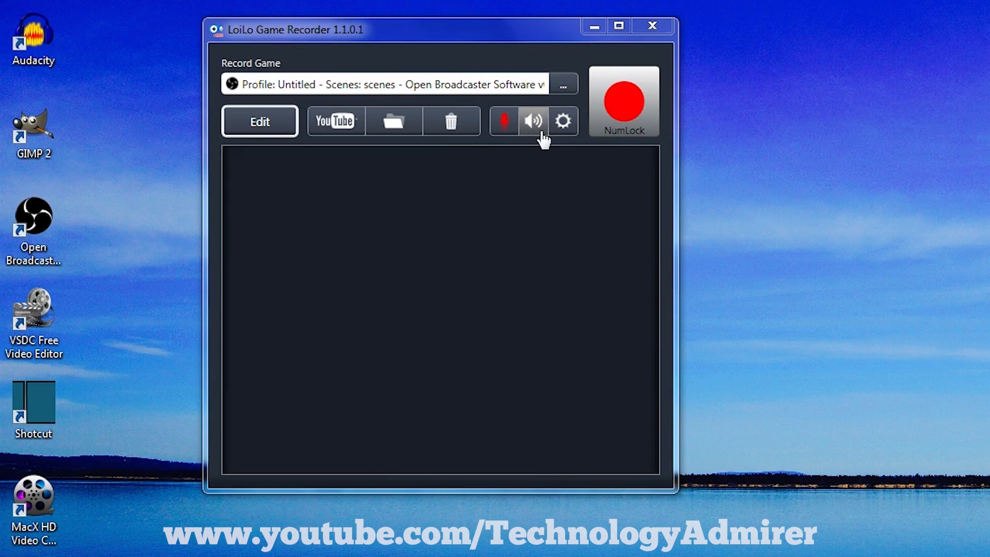
mouse_move(524, 134)
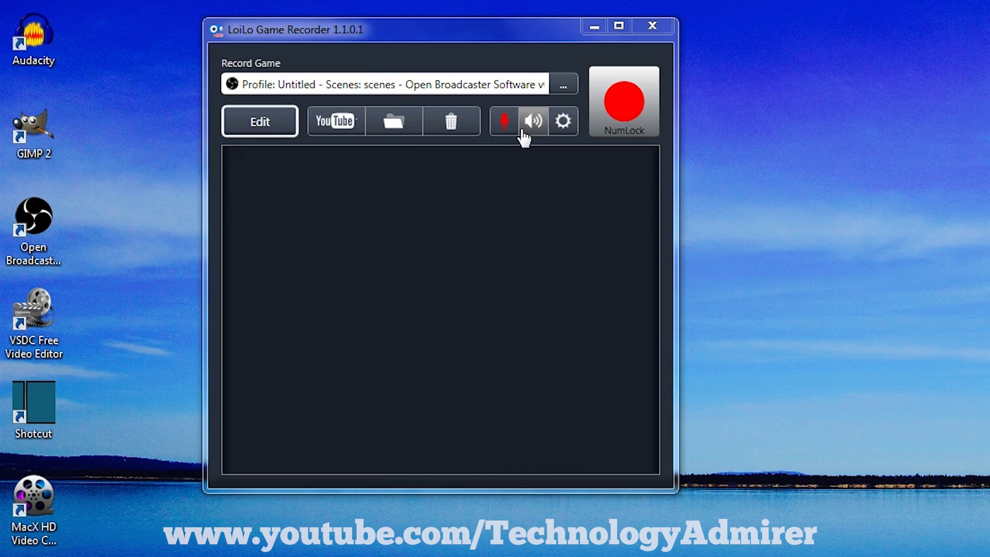
mouse_move(539, 136)
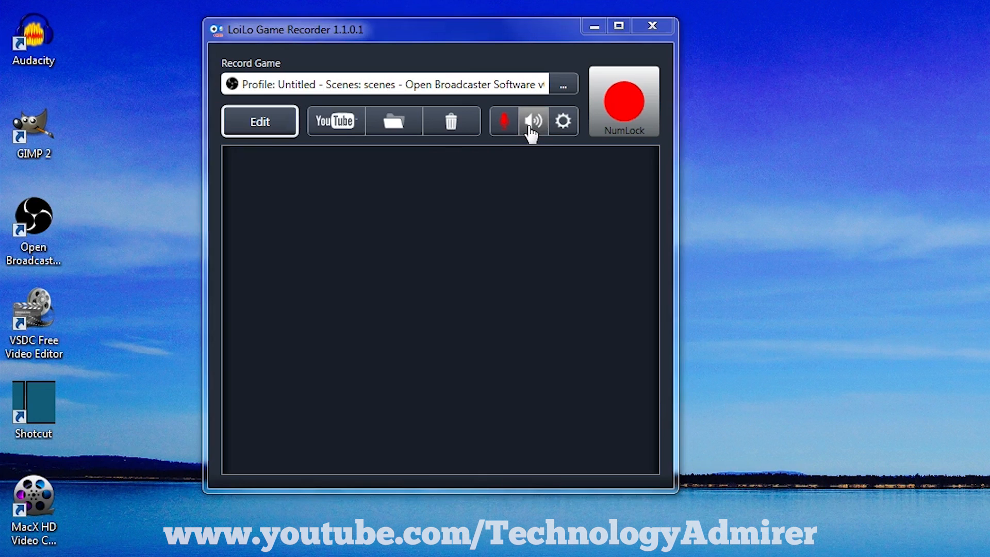
left_click(533, 121)
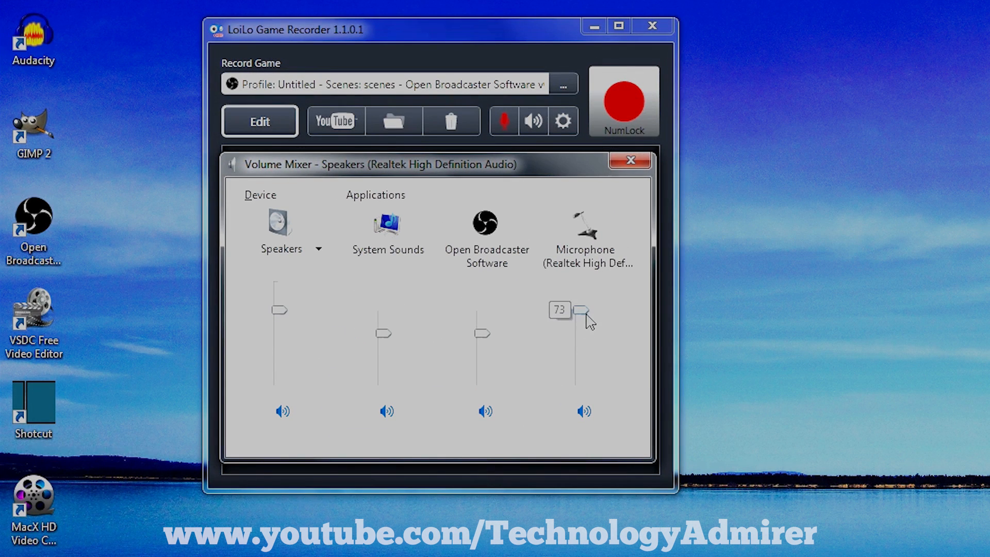
left_click(629, 161)
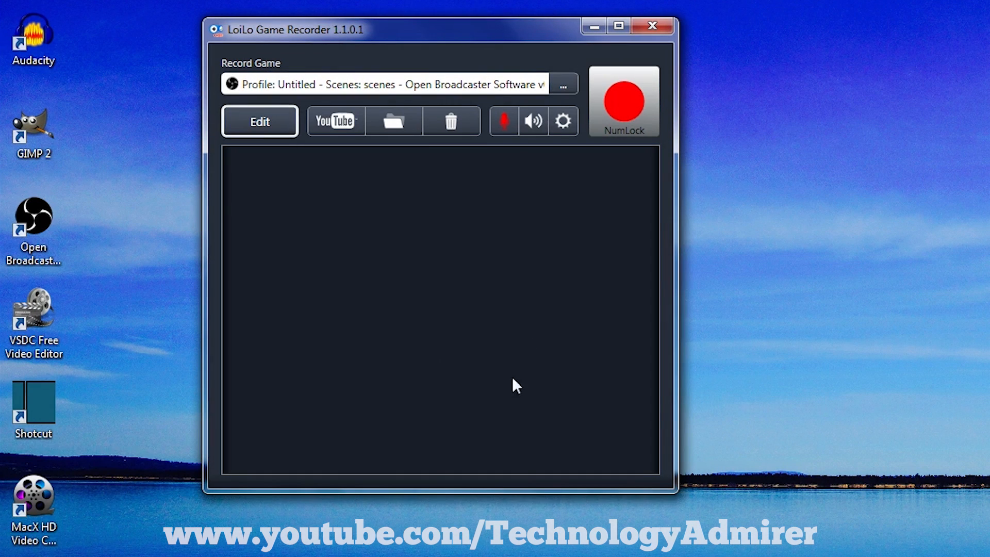
mouse_move(426, 346)
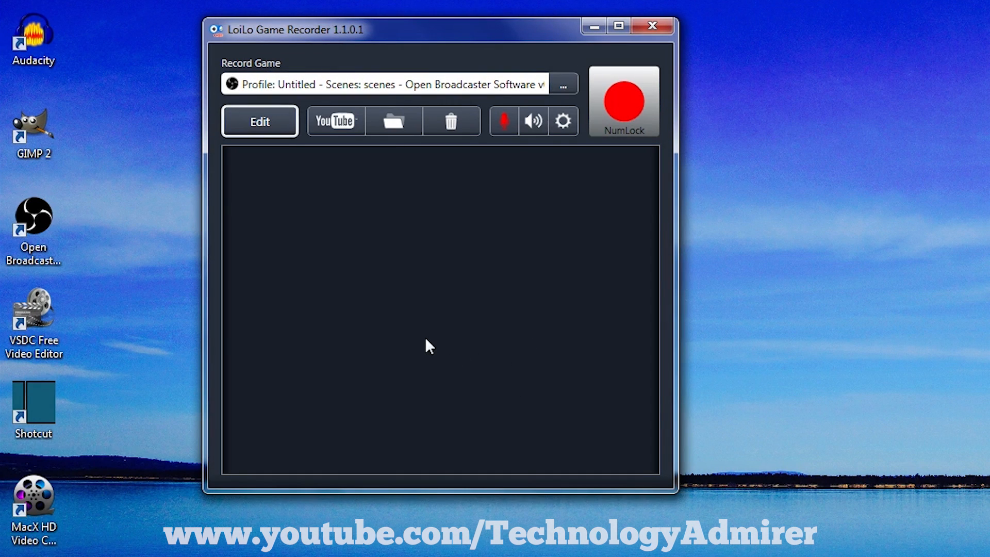
mouse_move(564, 84)
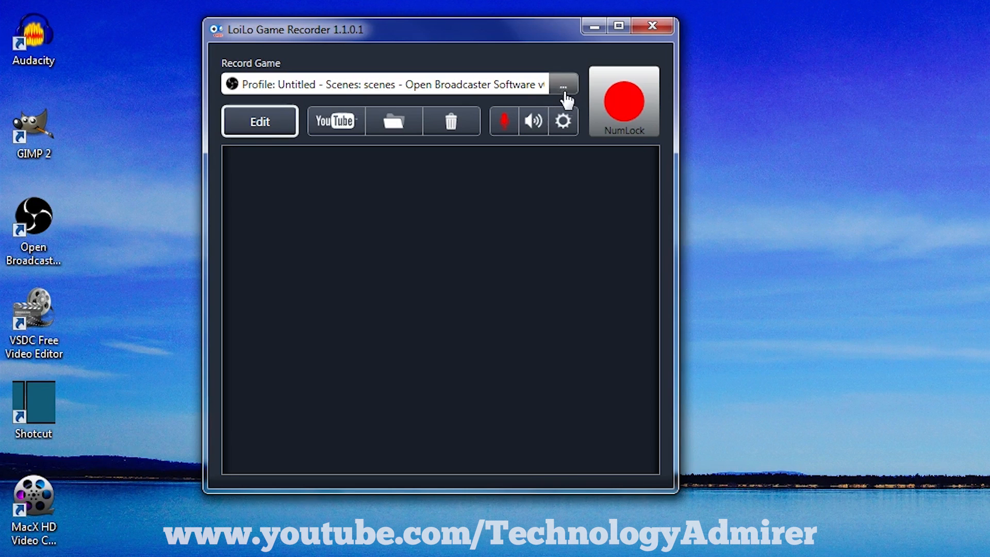
Choose the game window to record for the NumLock-triggered gameplay clip.
left_click(563, 85)
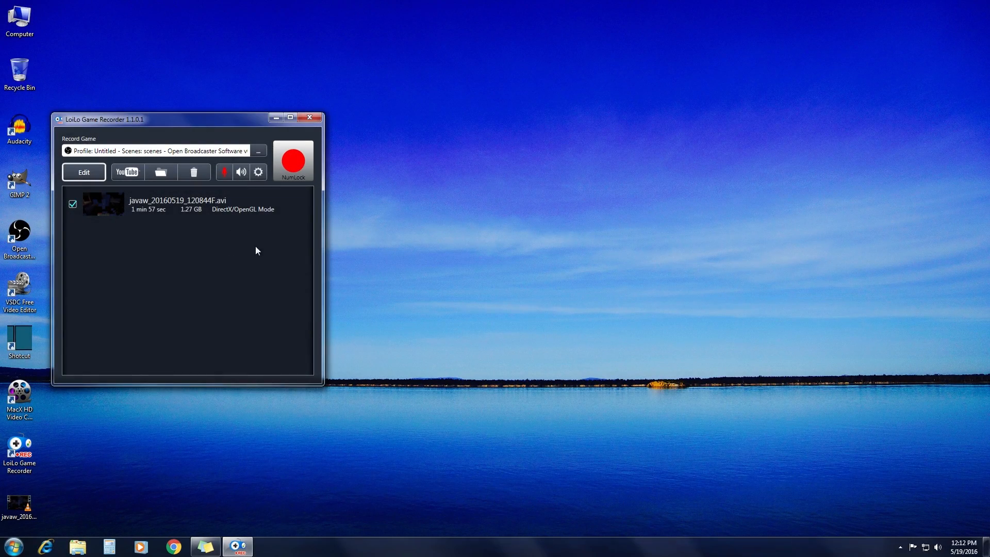
mouse_move(252, 262)
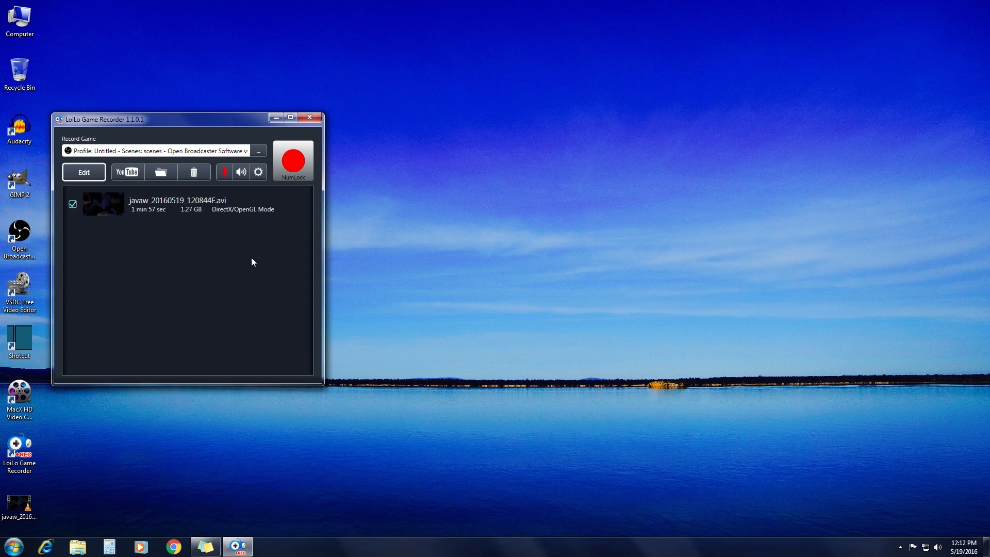
Close the recorder, leaving the 1.27 GB AVI clip as a file on the desktop.
left_click(310, 118)
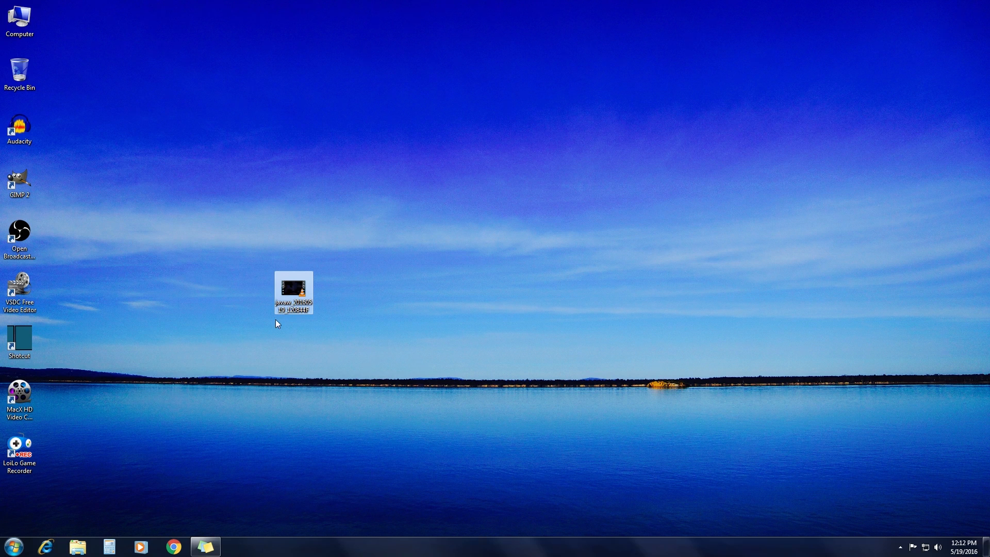
right_click(276, 324)
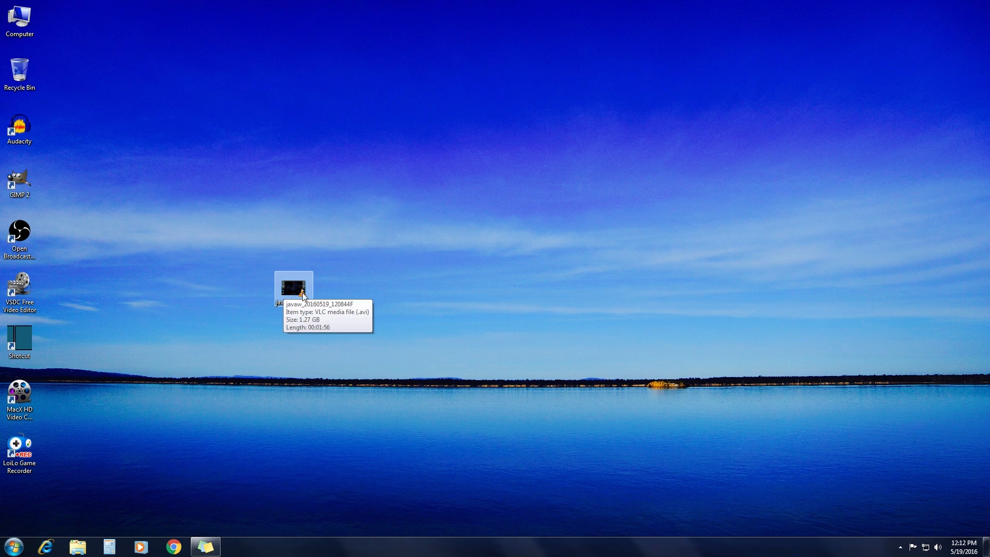
mouse_move(292, 300)
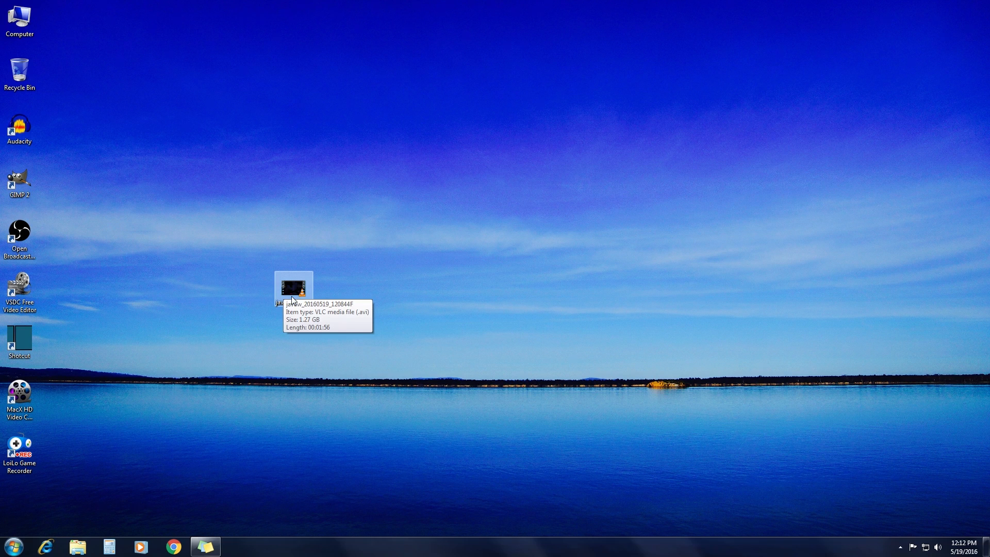
right_click(595, 240)
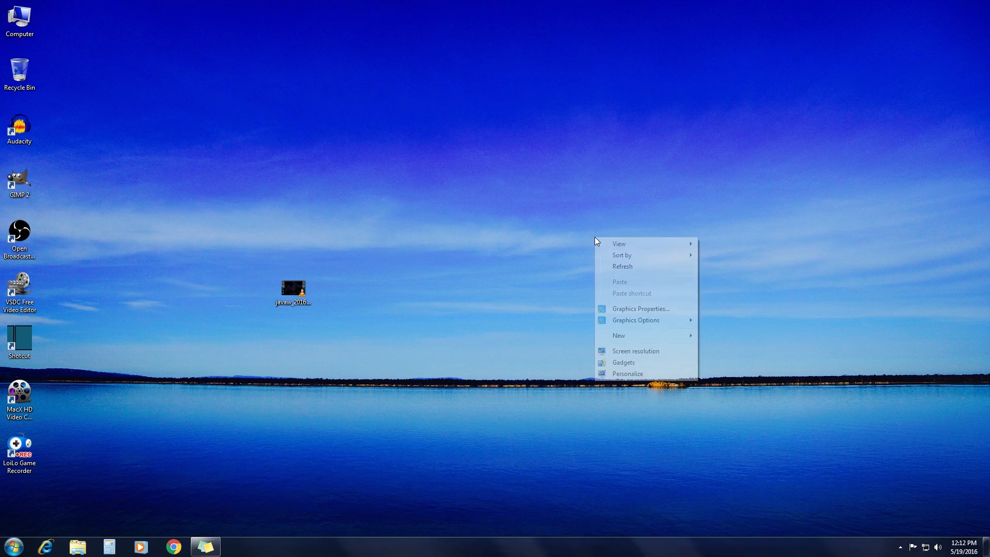
left_click(426, 344)
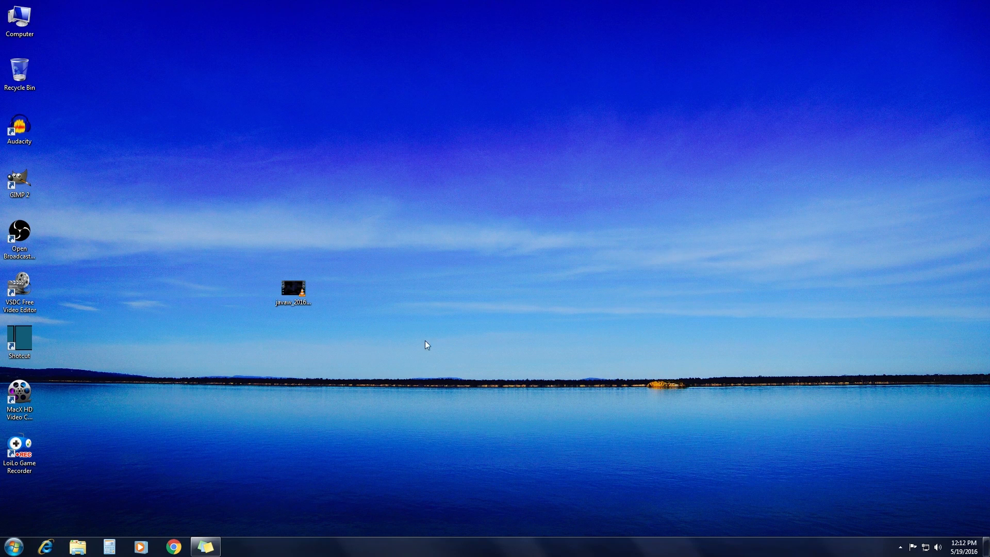
mouse_move(452, 321)
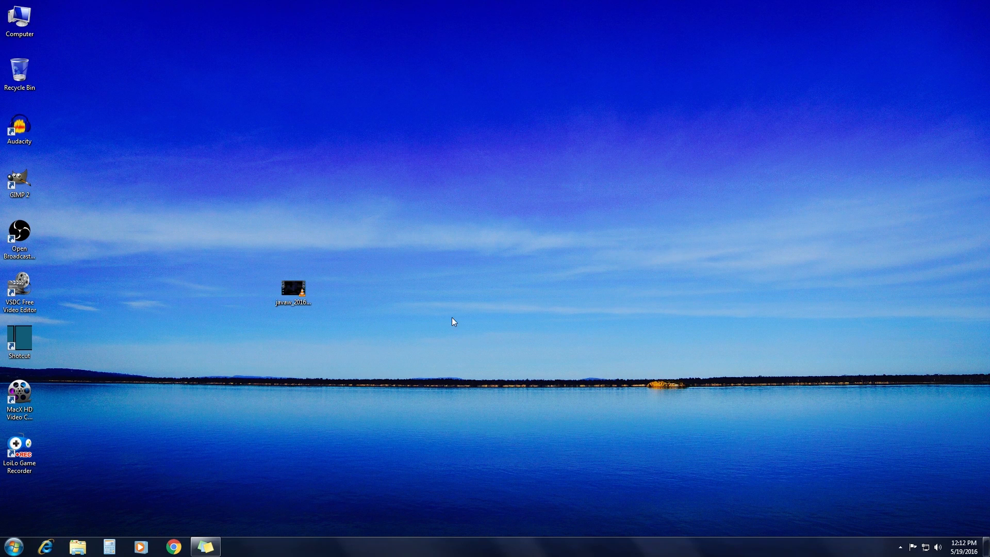